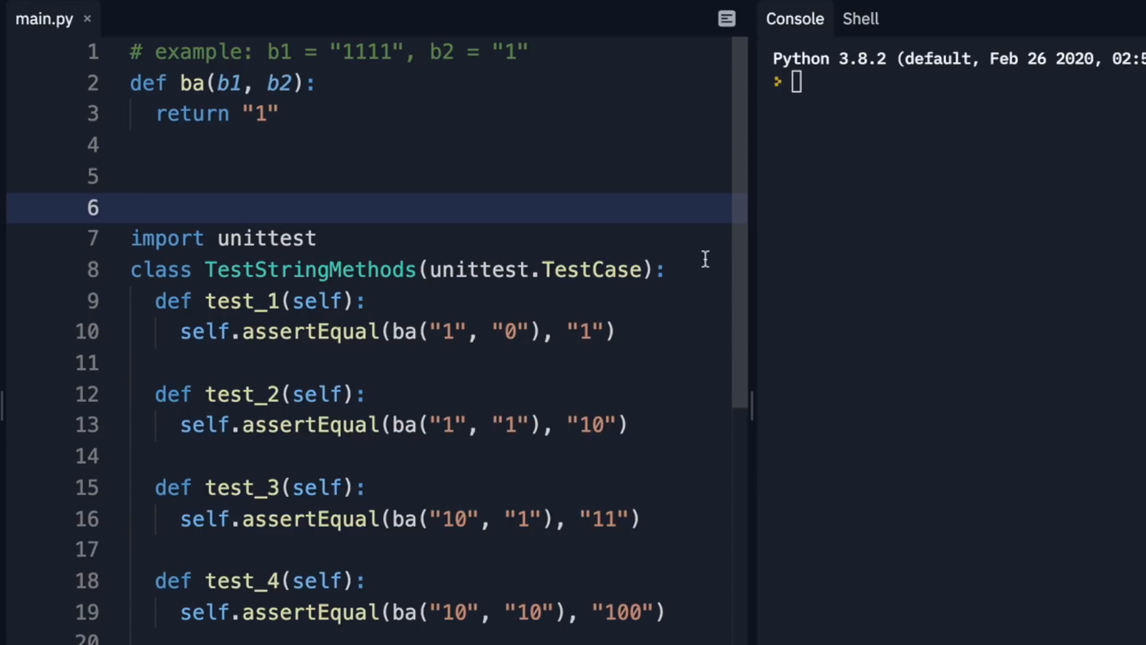
# Step: Scroll down main.py to review the stub ba and its unittest cases
pyautogui.scroll(-3)
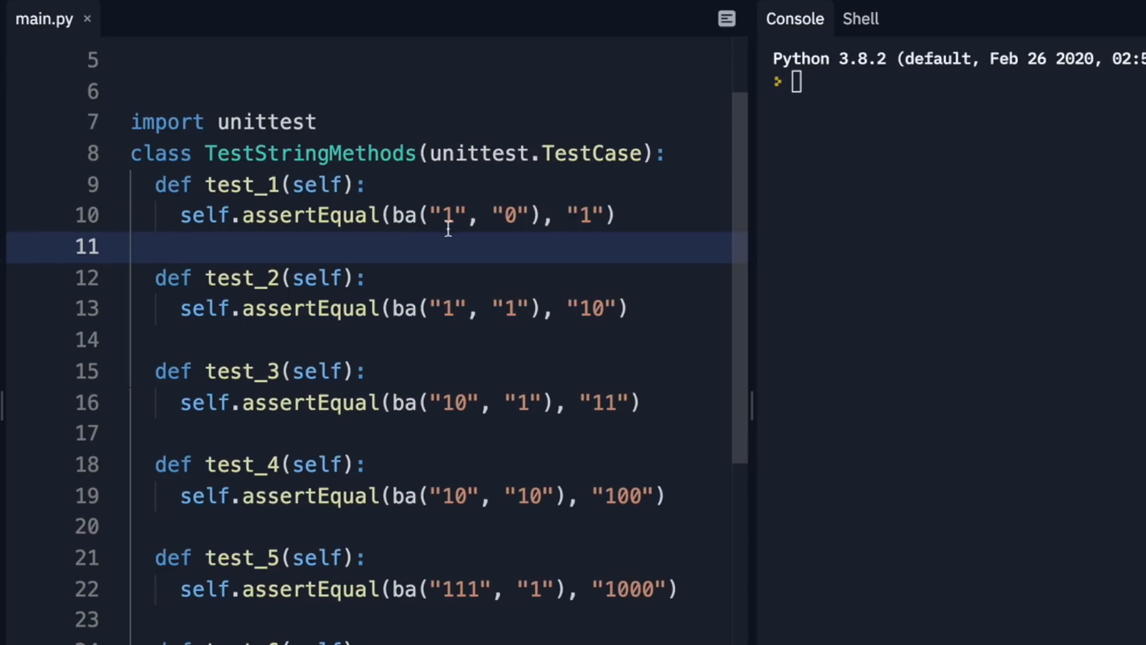
pyautogui.moveTo(453, 292)
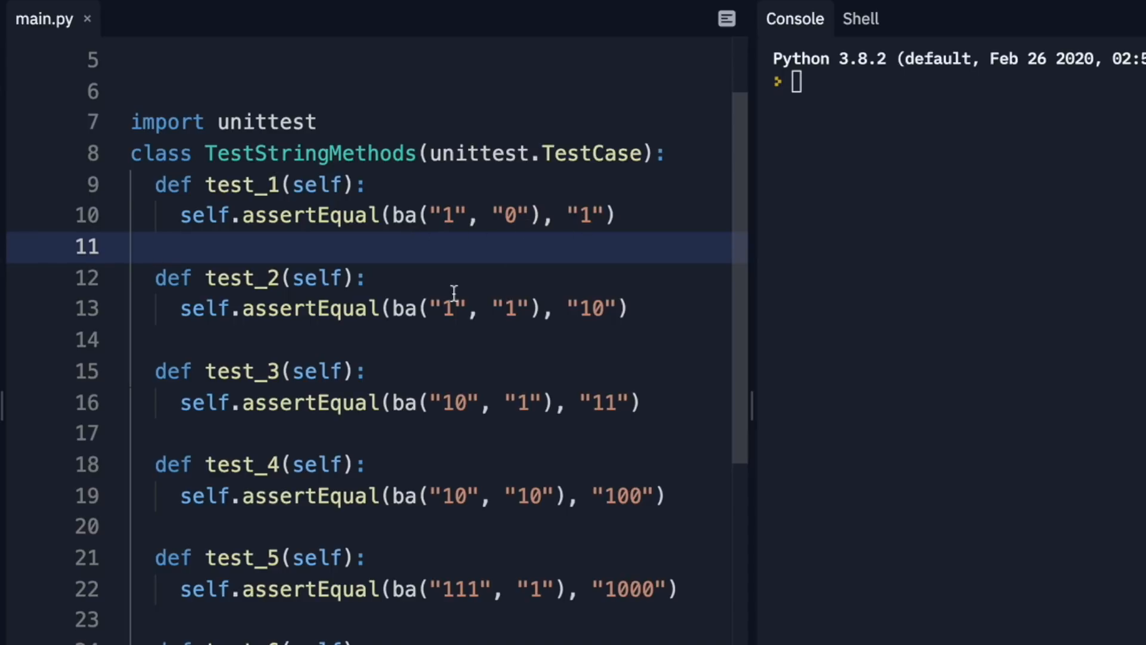
pyautogui.moveTo(442, 577)
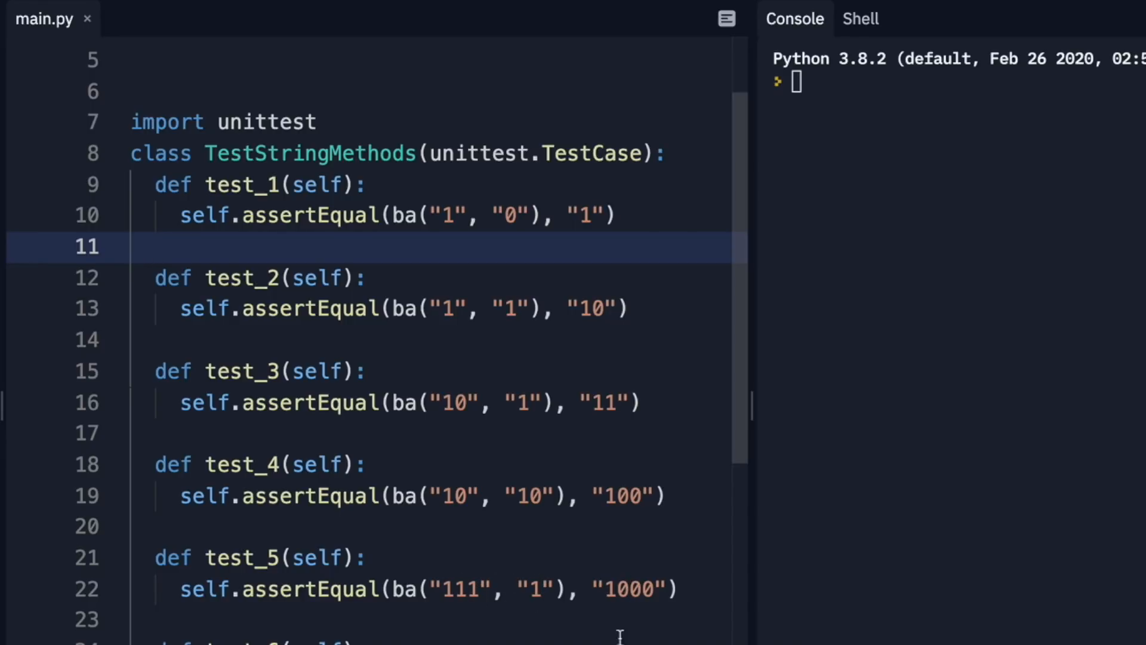
pyautogui.moveTo(460, 525)
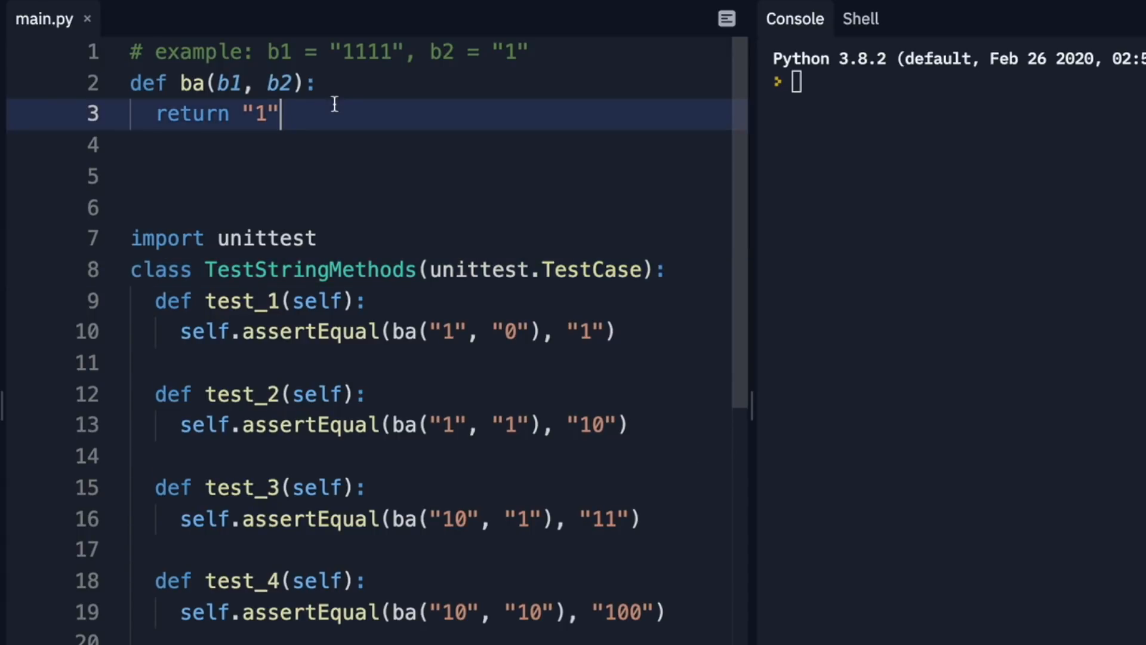
pyautogui.moveTo(385, 118)
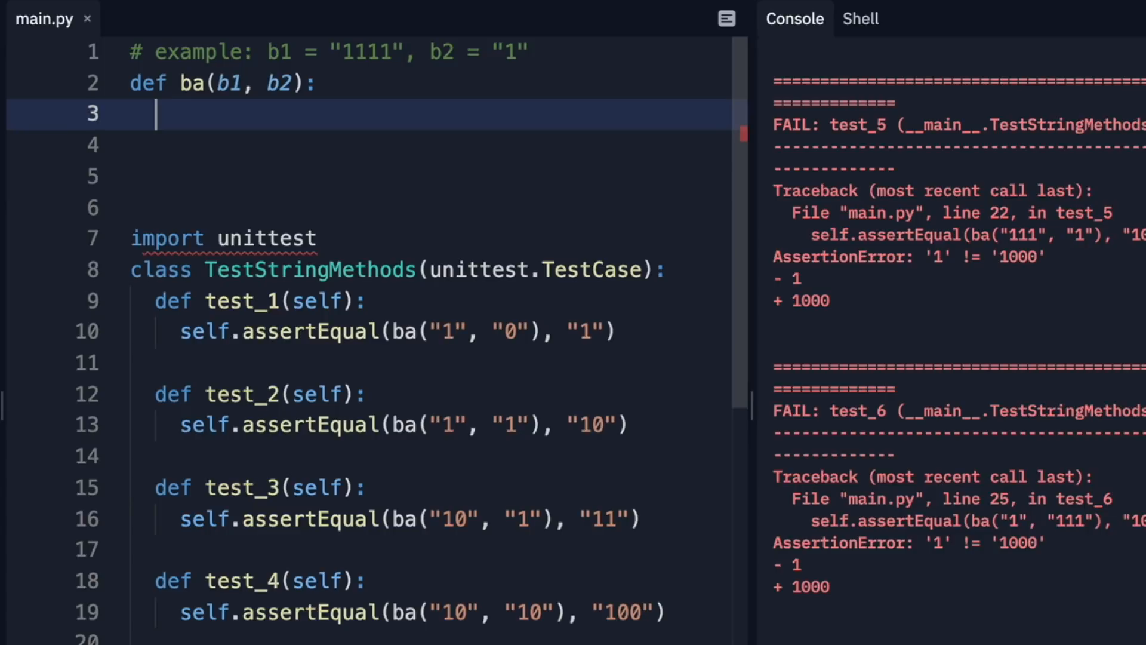
# Step: Add '# make sure that len(b1) >= len(b2)' and an if len(b1) < len(b2) swap of b1, b2
pyautogui.write('# make sure')
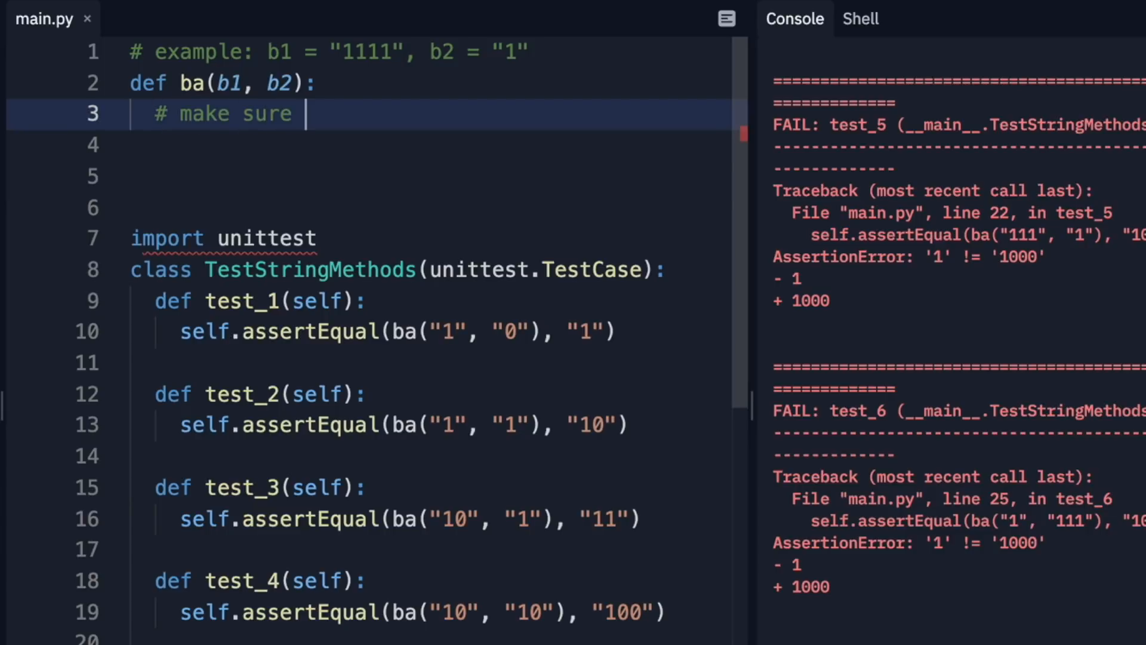
pyautogui.write('that len(')
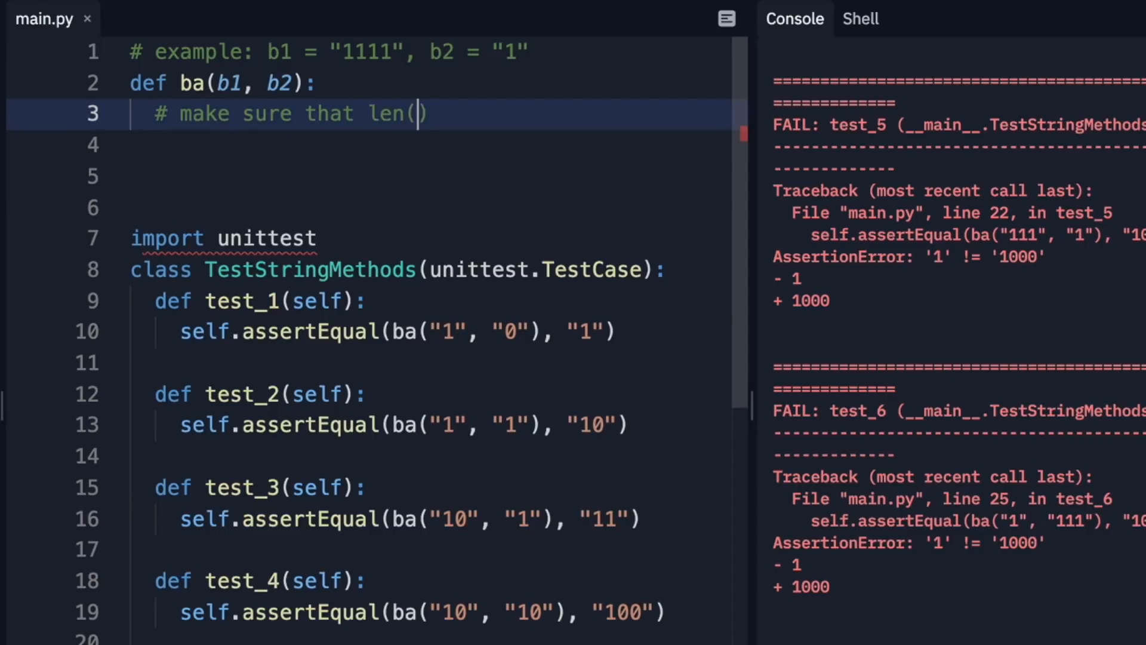
pyautogui.write('b1) >')
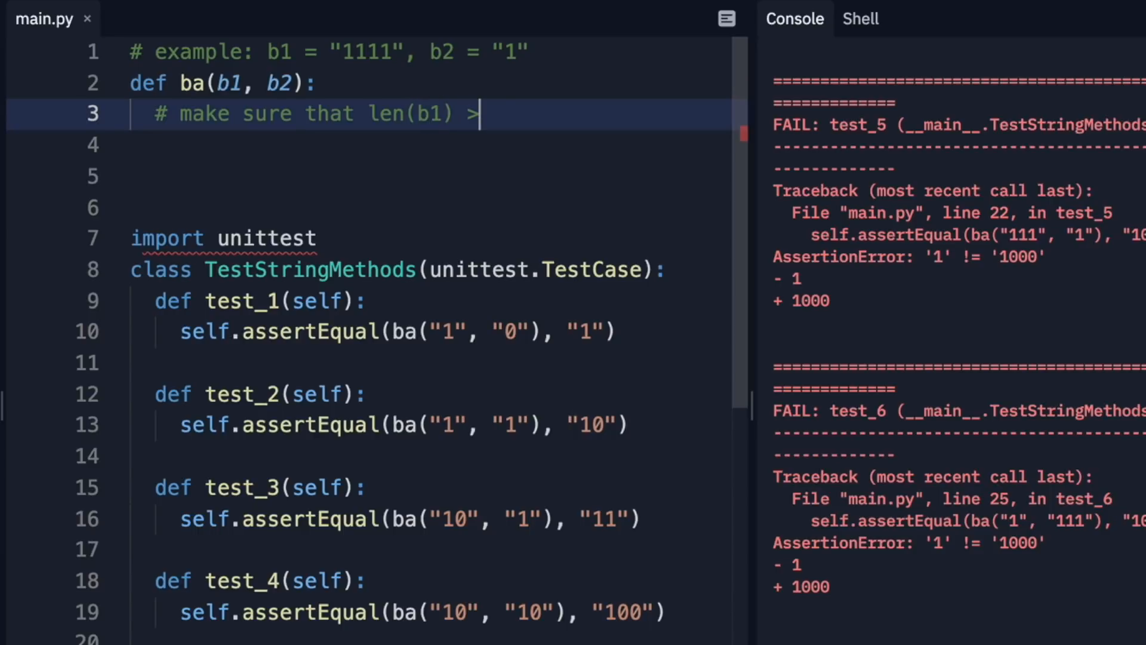
pyautogui.write('= b2')
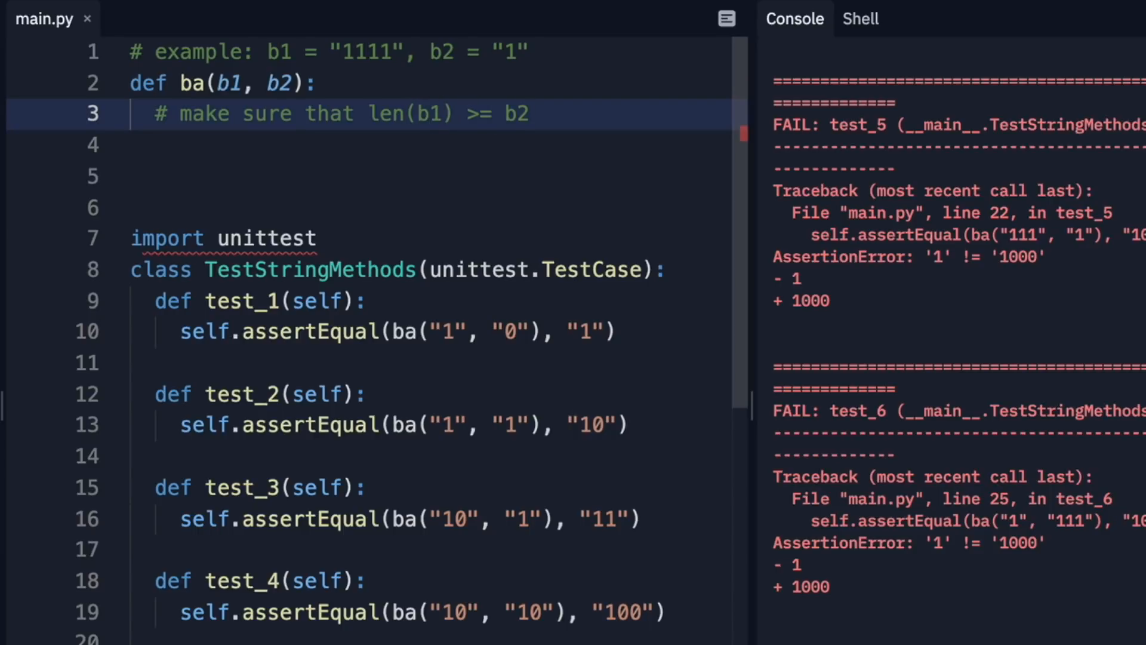
pyautogui.write('len(')
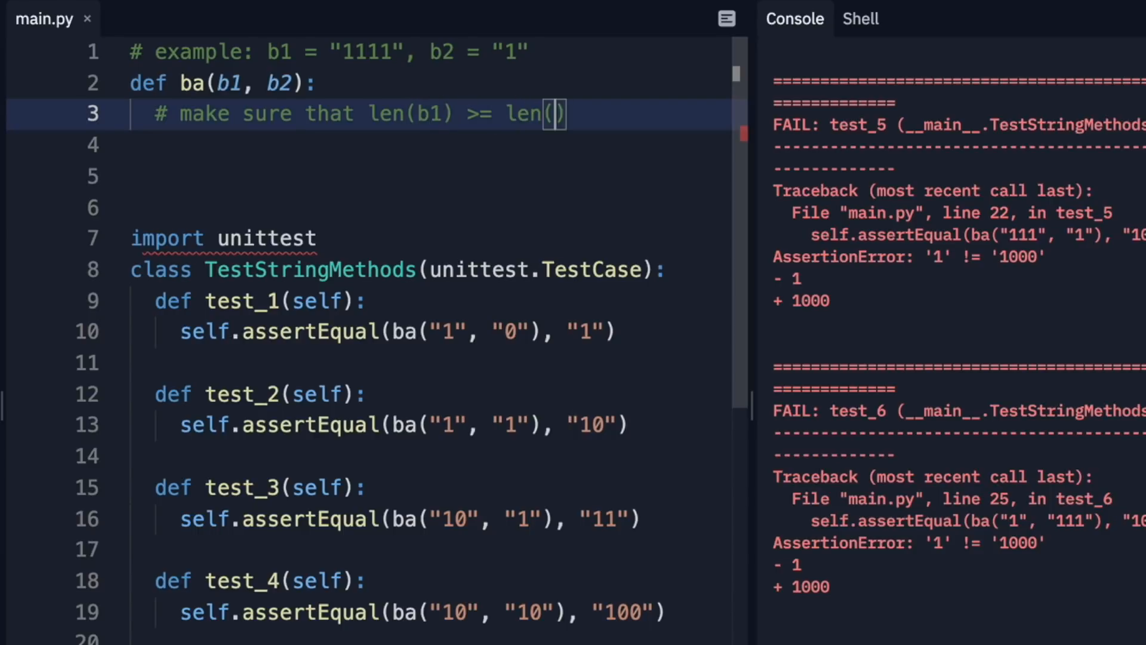
pyautogui.write('b2')
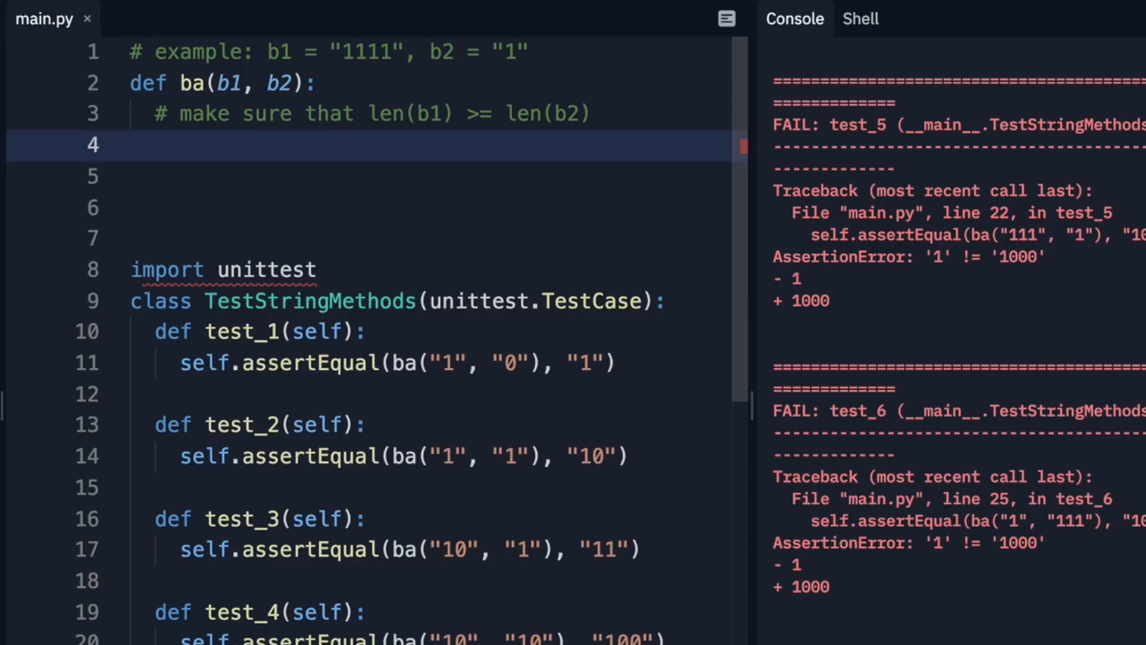
pyautogui.write('len(b1) < len')
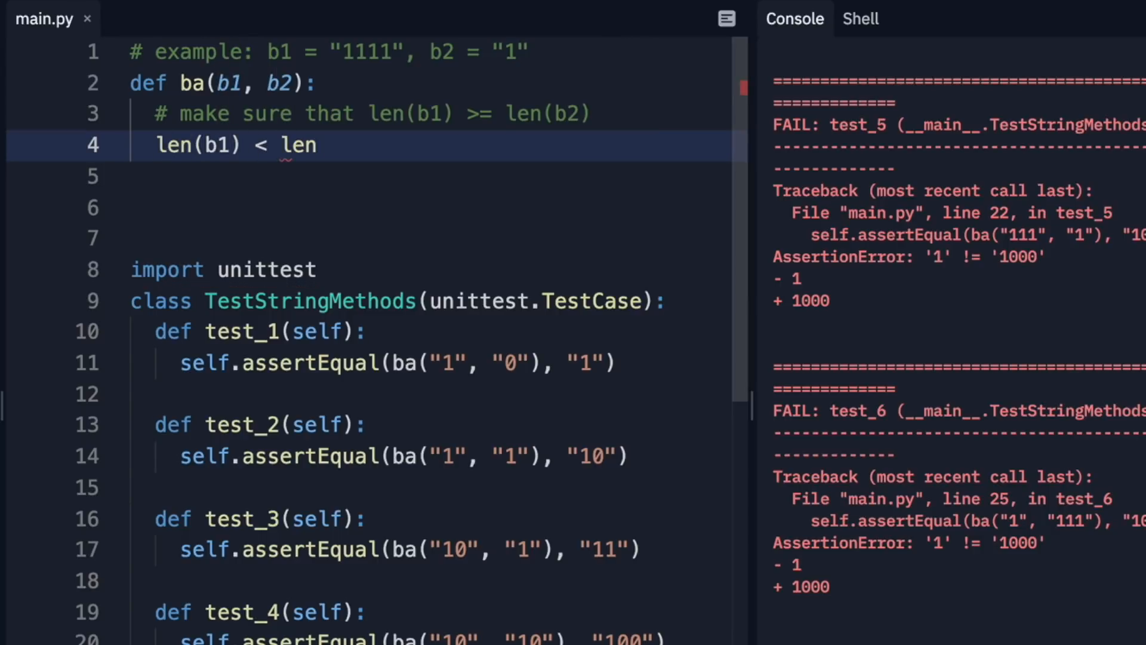
pyautogui.write('(b2):')
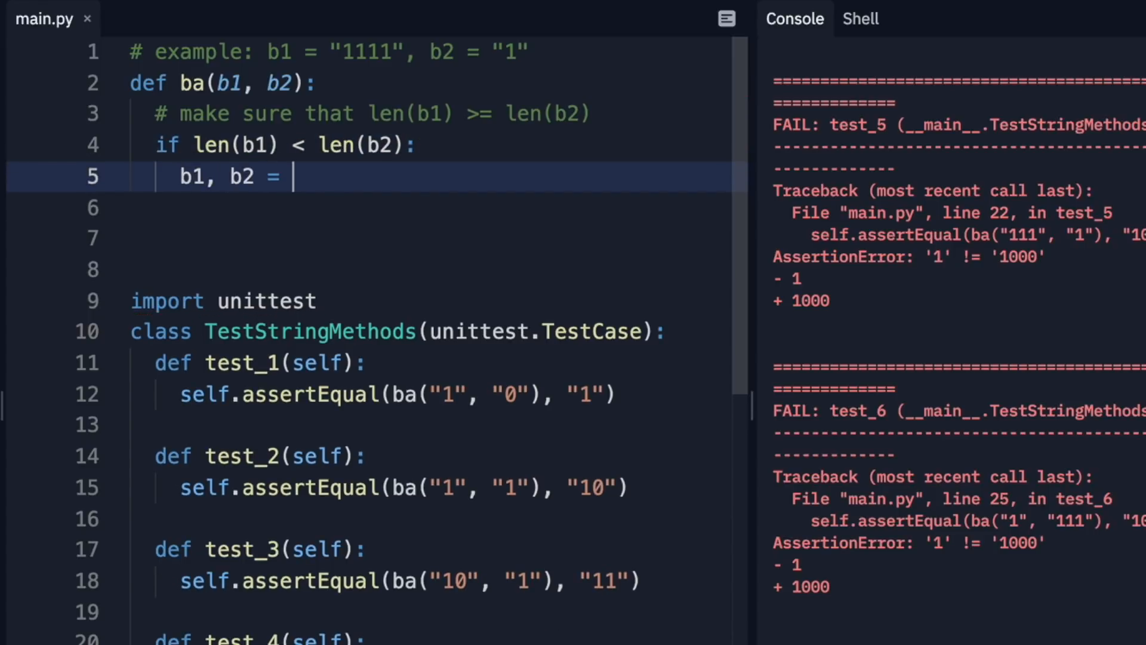
pyautogui.write('b2, b')
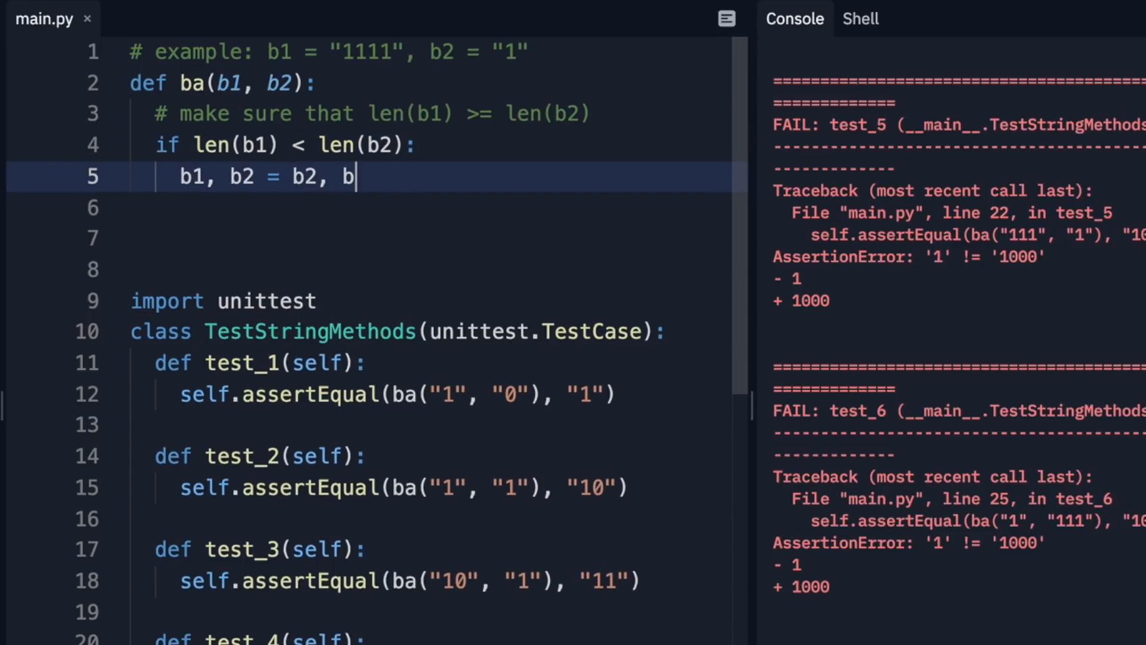
pyautogui.write('1')
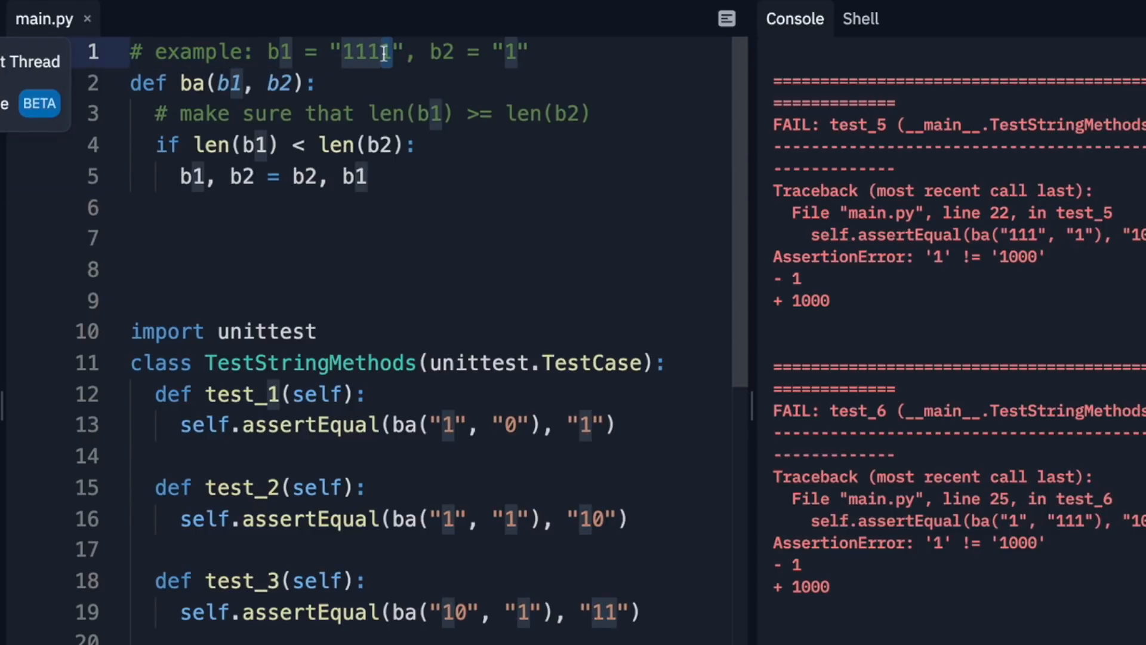
pyautogui.write('1')
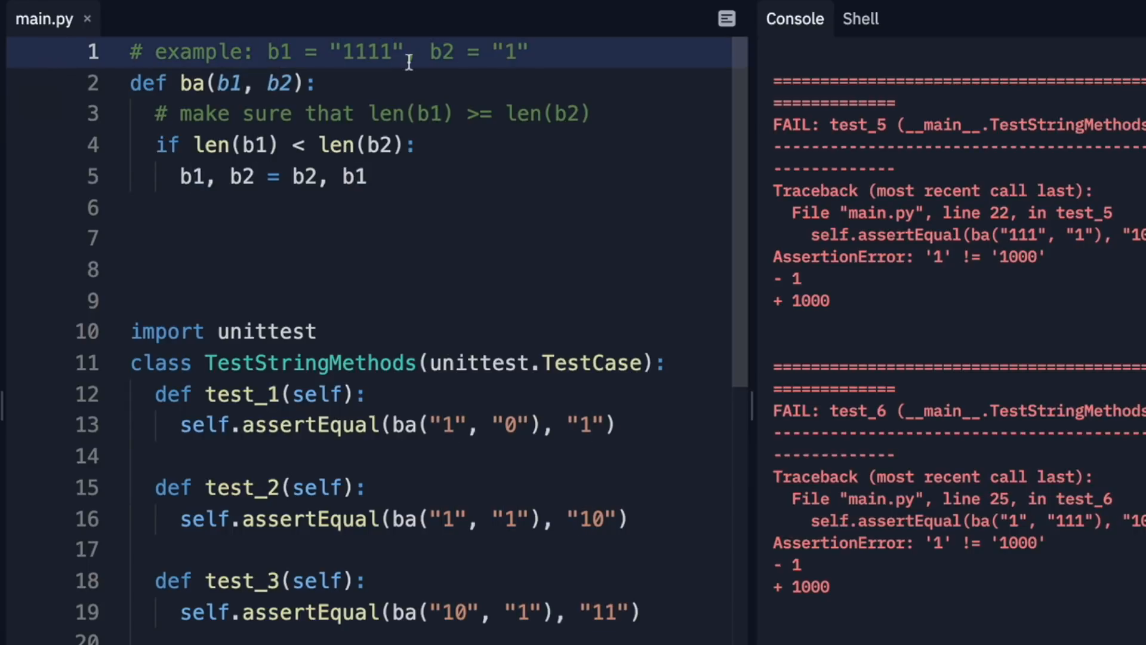
pyautogui.moveTo(381, 57)
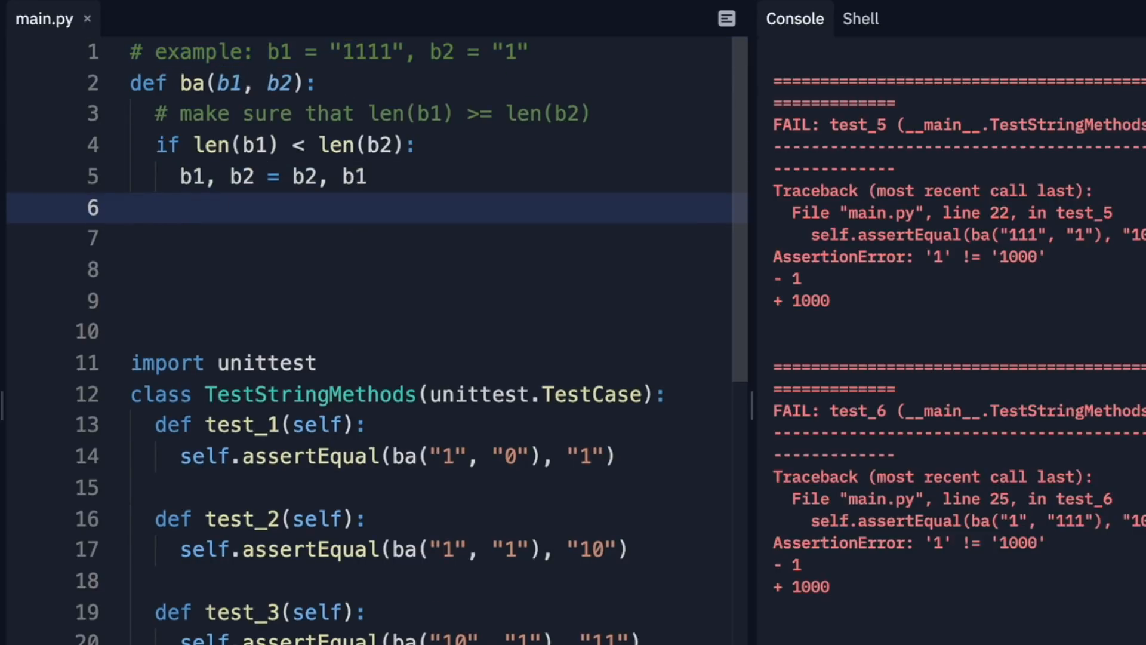
# Step: Write the loop header for i in range(len(b1)): inside ba
pyautogui.write('for i in range(len(')
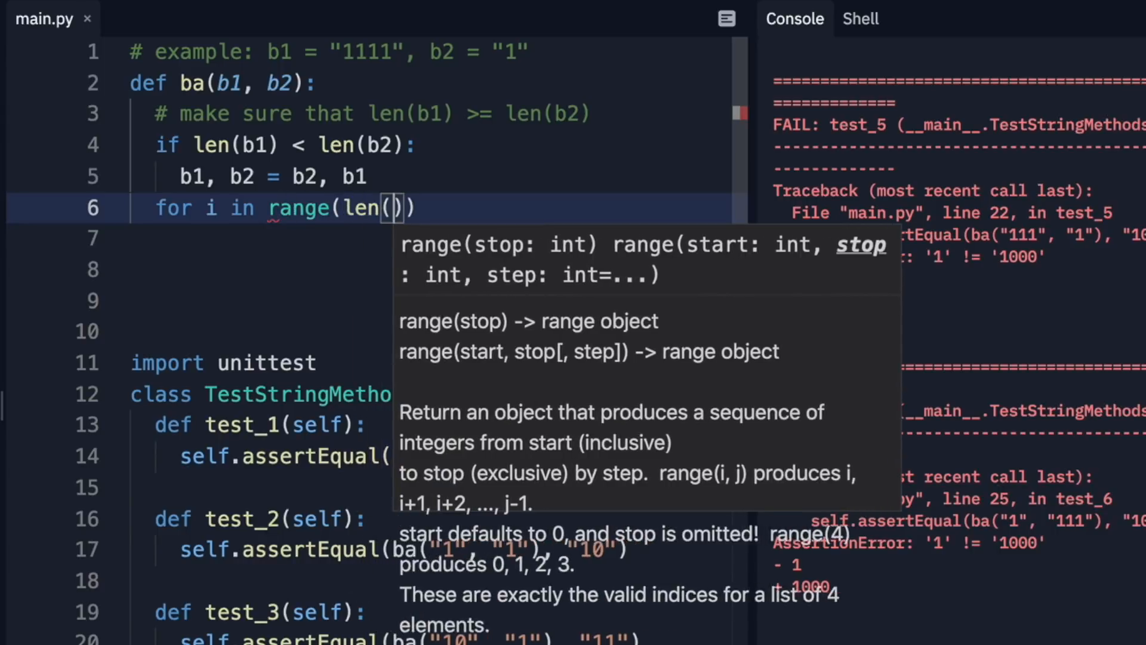
pyautogui.write('b1')
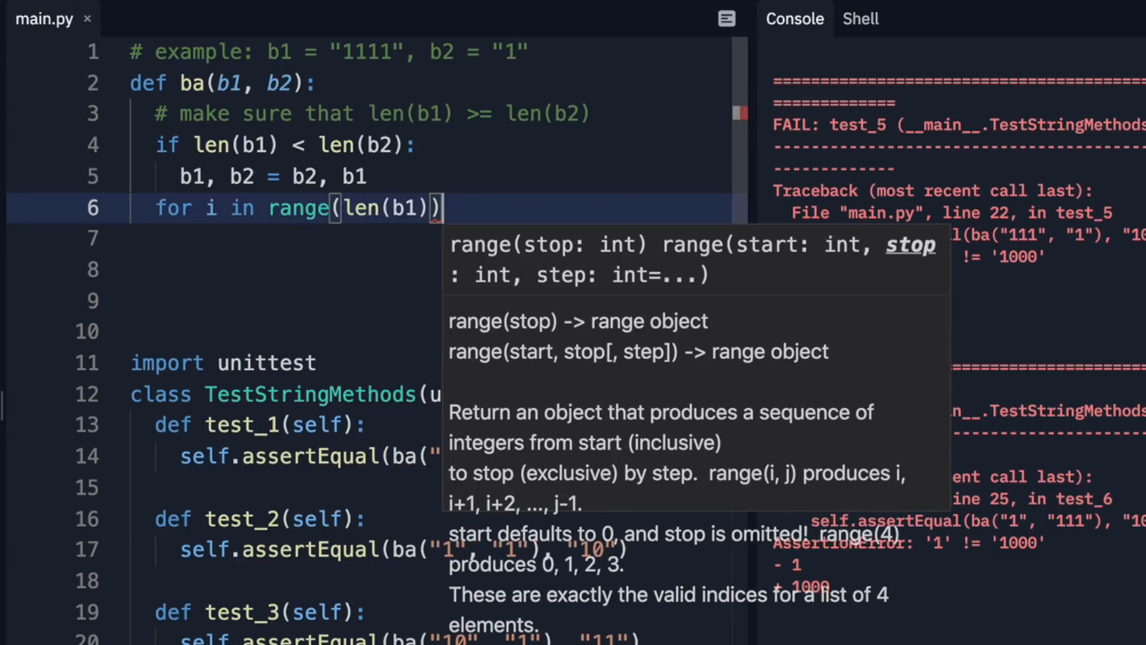
pyautogui.write(':')
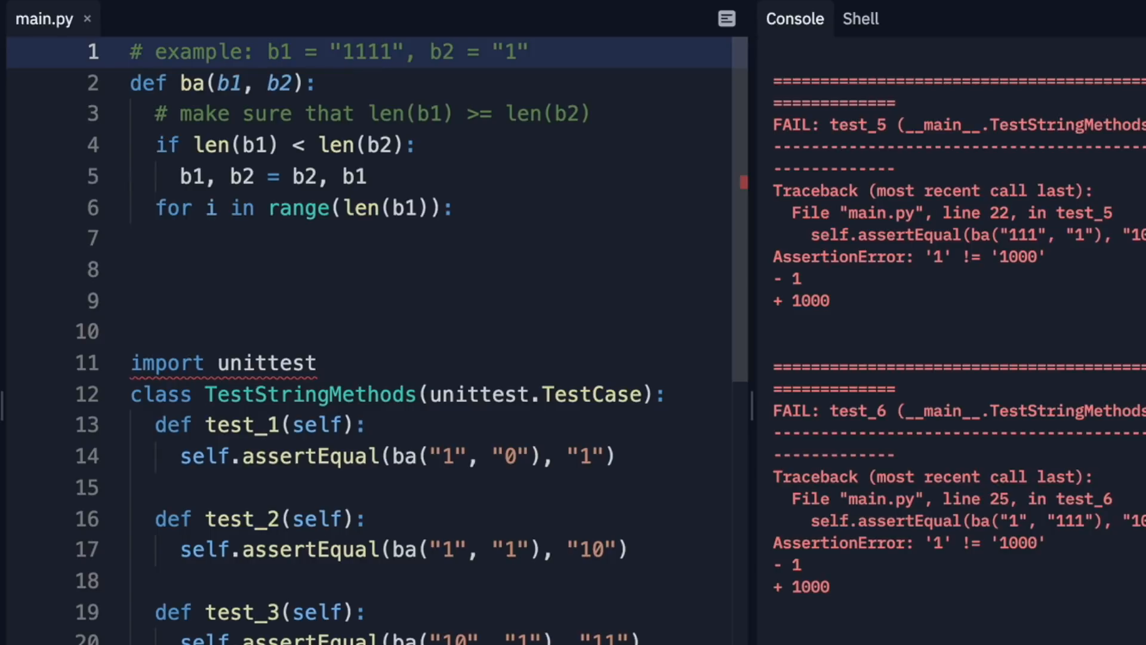
pyautogui.click(354, 52)
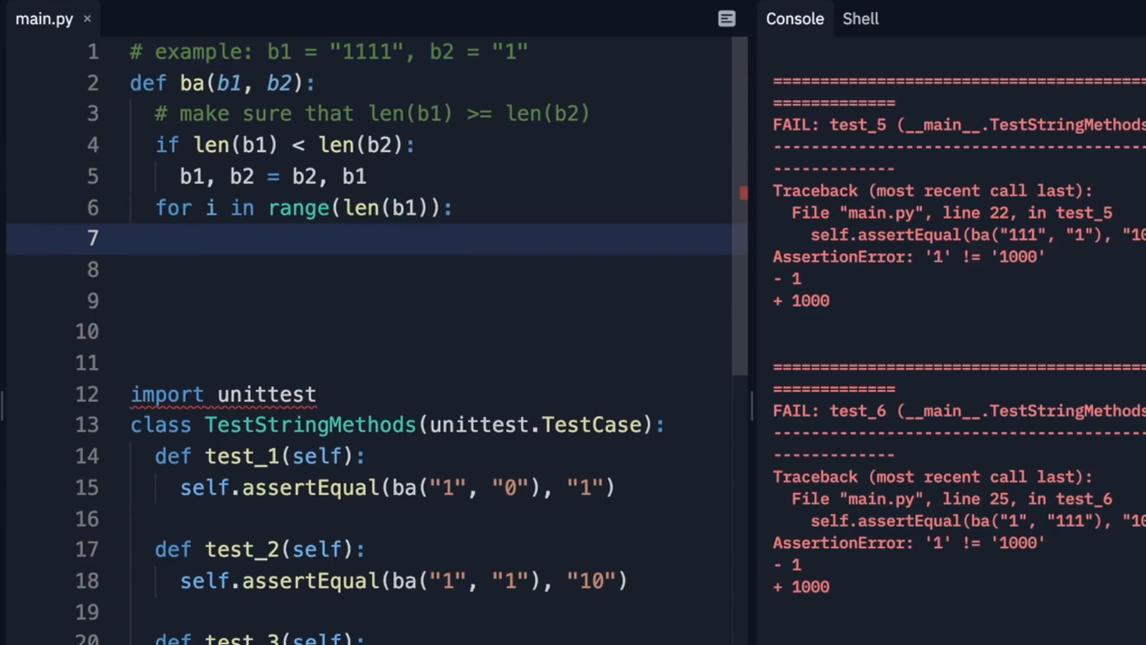
# Step: Compute i1 = len(b1) - 1 - i in the loop body
pyautogui.write('len(b1)')
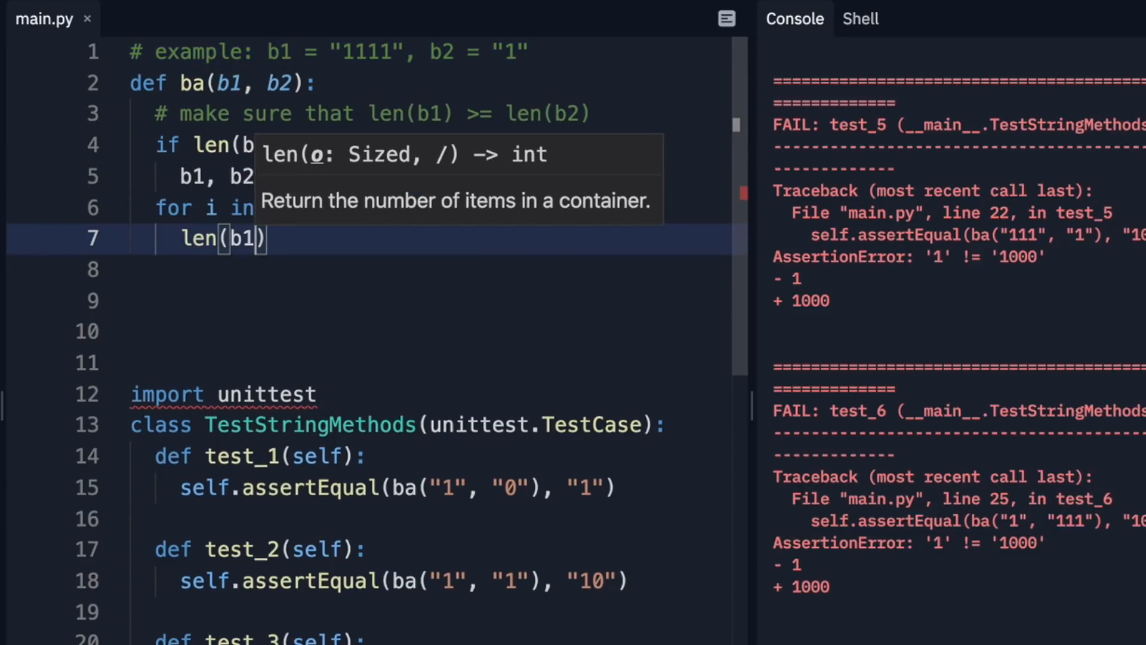
pyautogui.write('-')
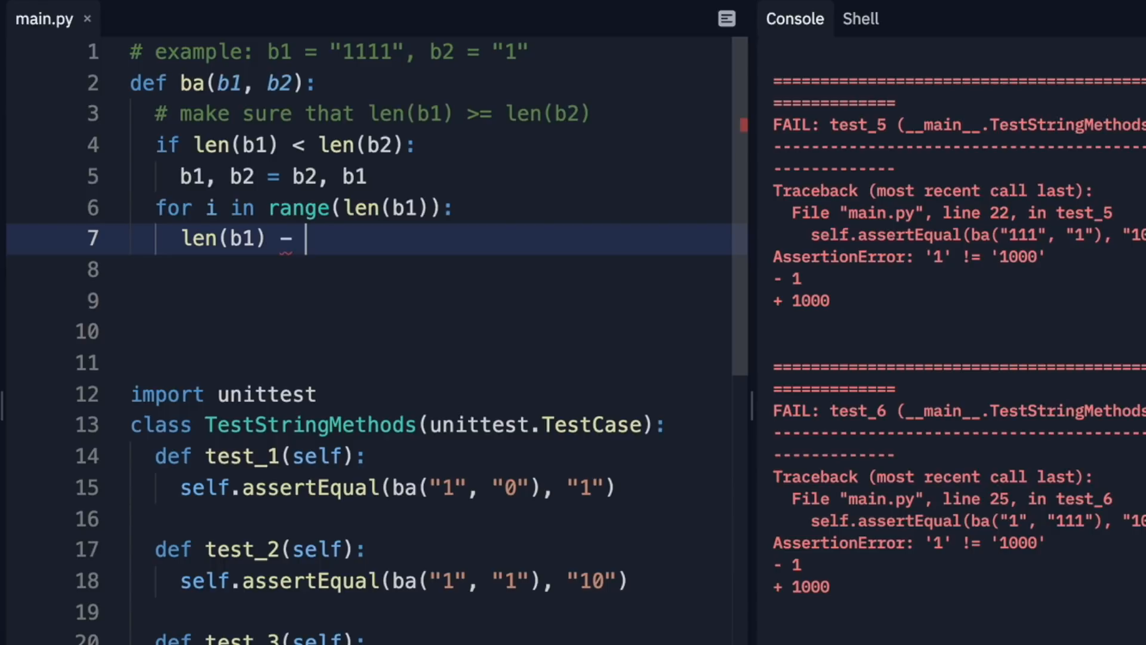
pyautogui.write('1 -')
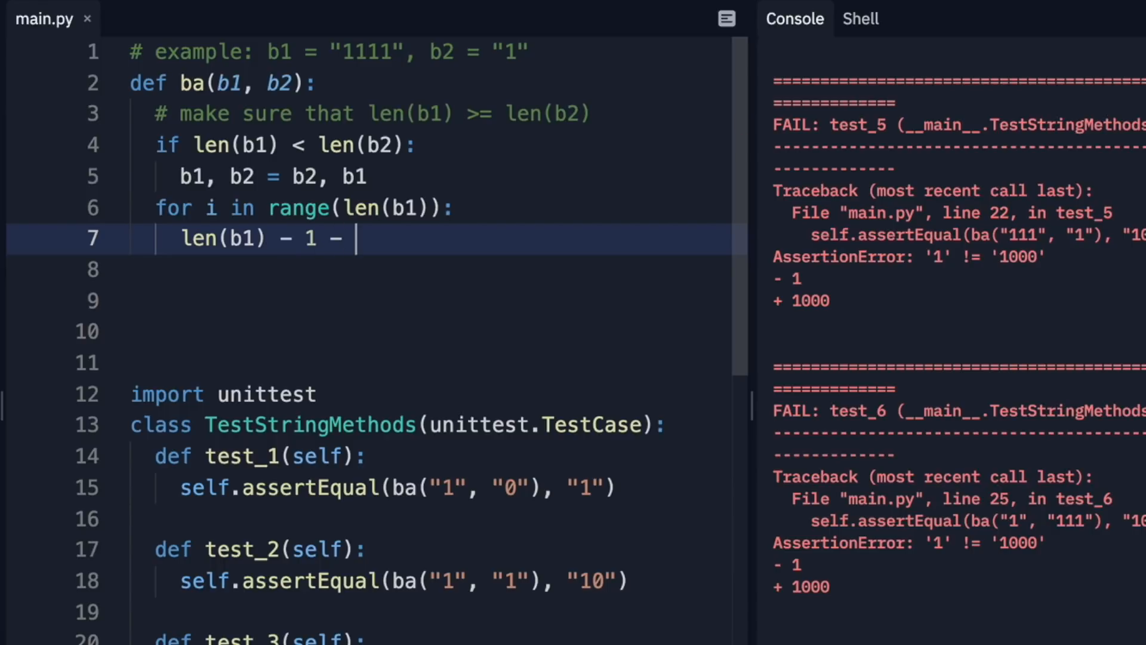
pyautogui.write('i')
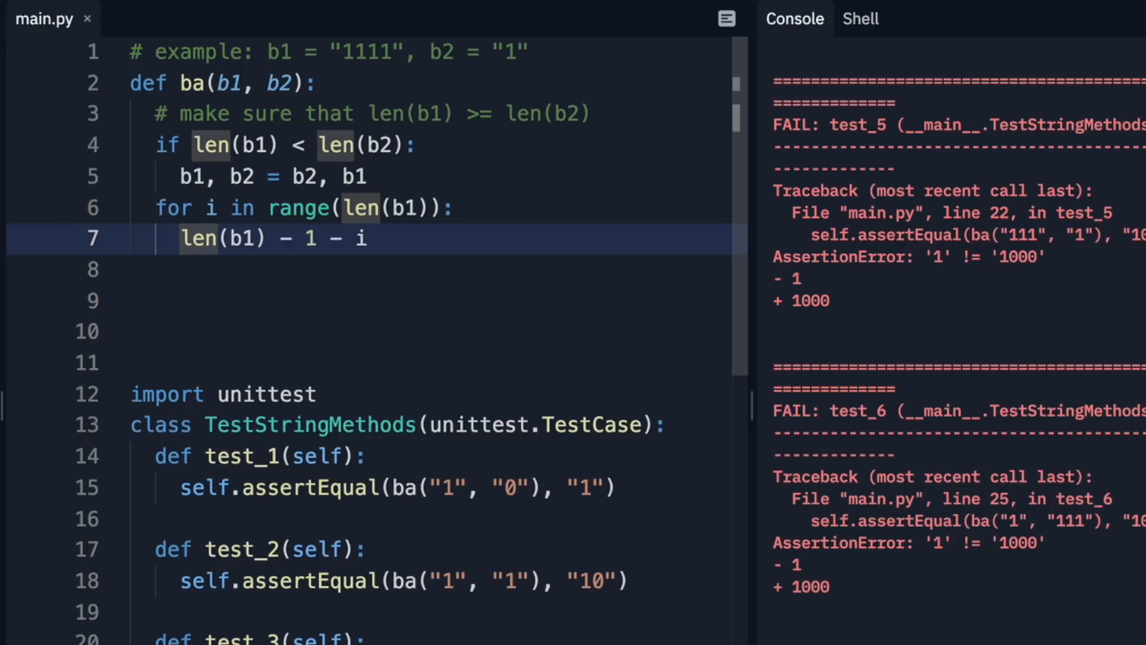
pyautogui.write('i1 =')
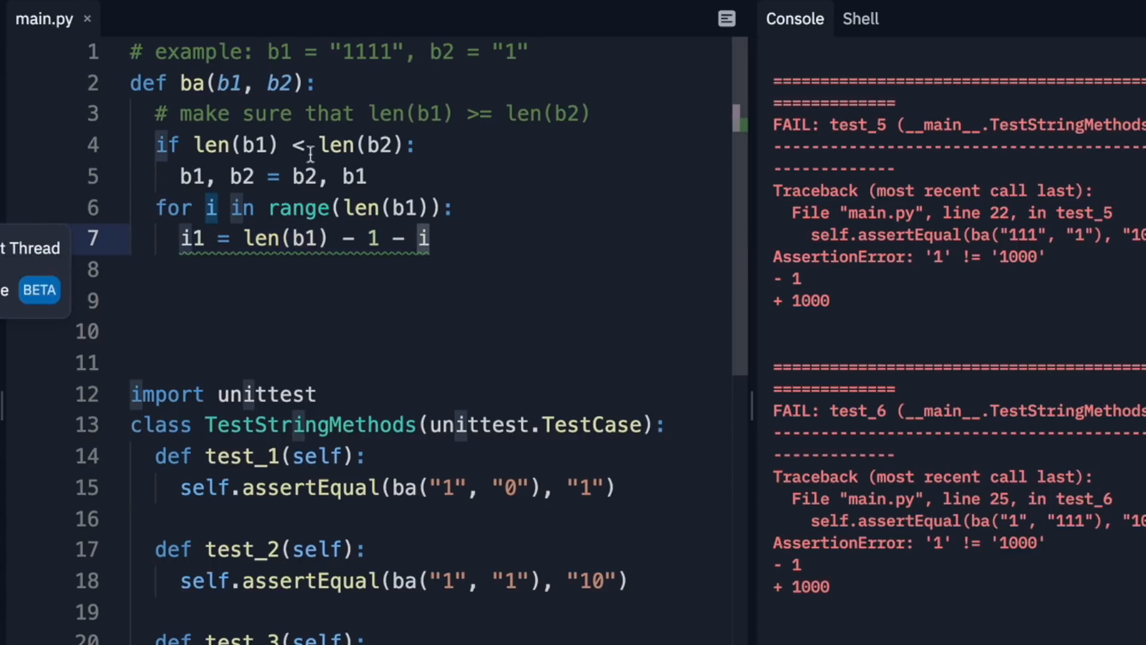
pyautogui.click(306, 237)
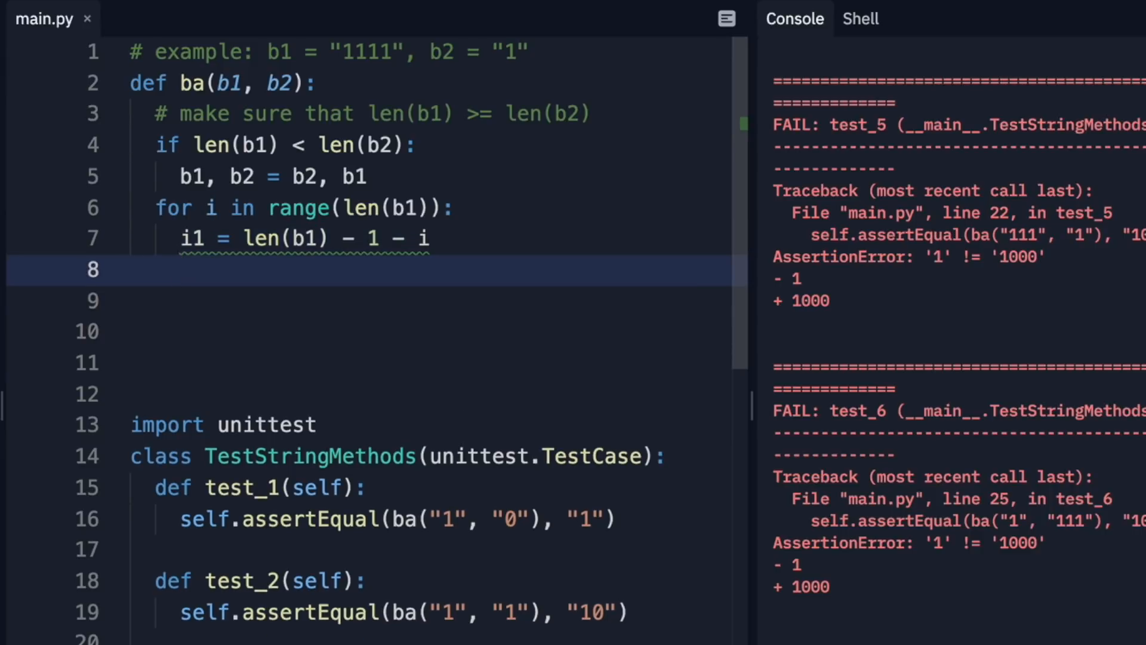
# Step: Add i2 = len(b2) - 1 - i beneath the i1 line
pyautogui.write('i2 =')
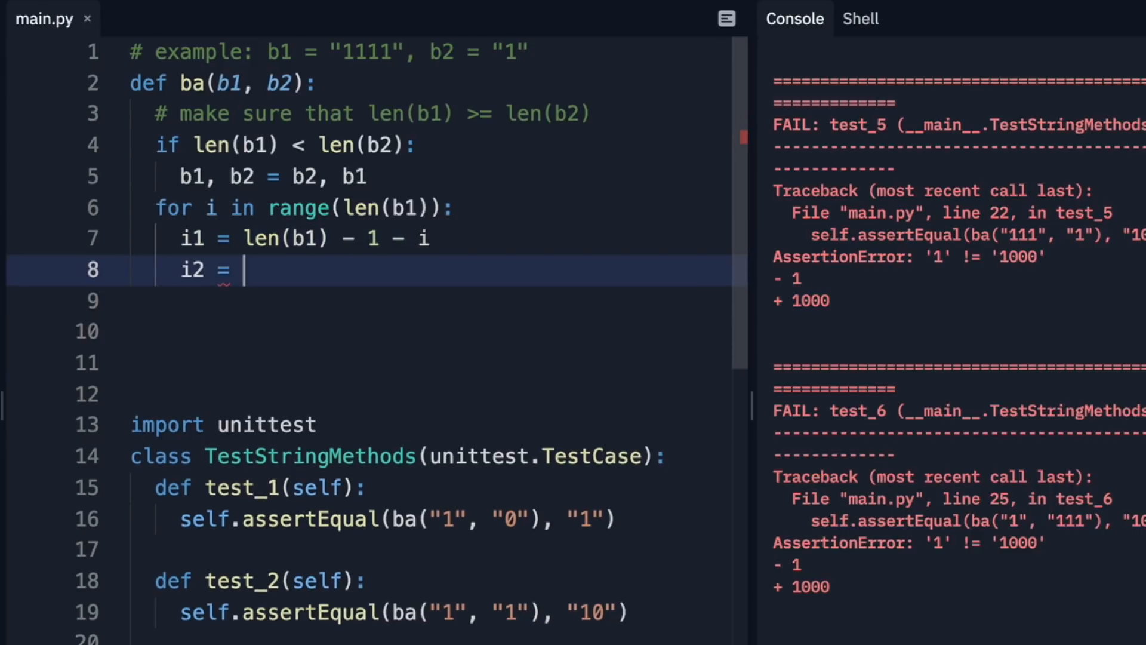
pyautogui.write('len(b)')
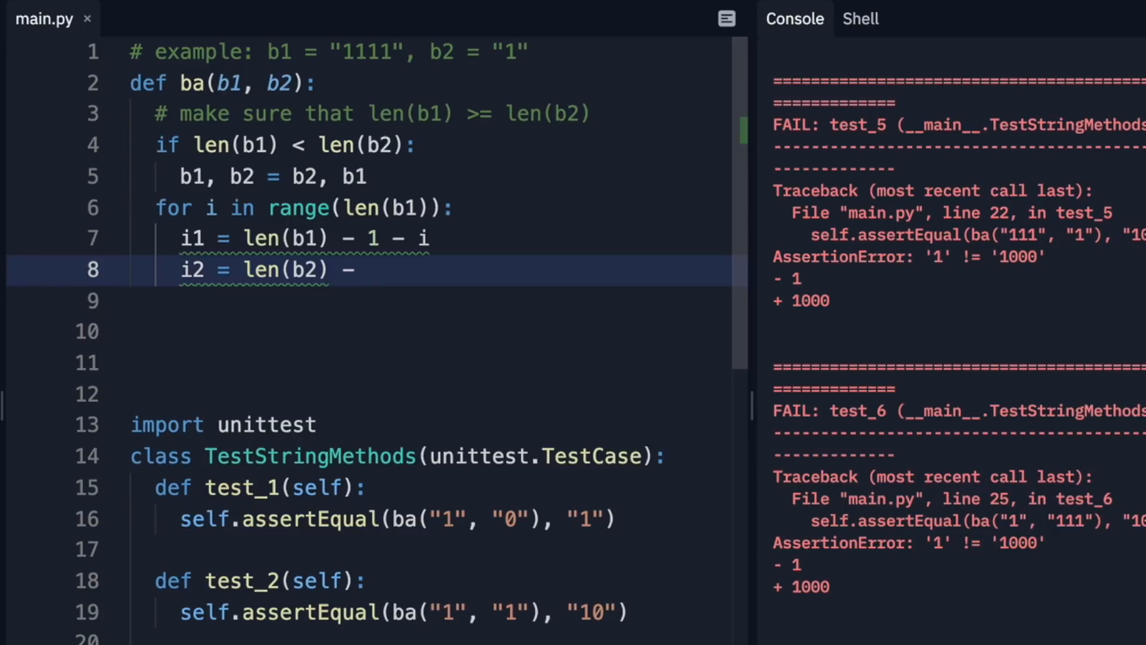
pyautogui.write('1 - i')
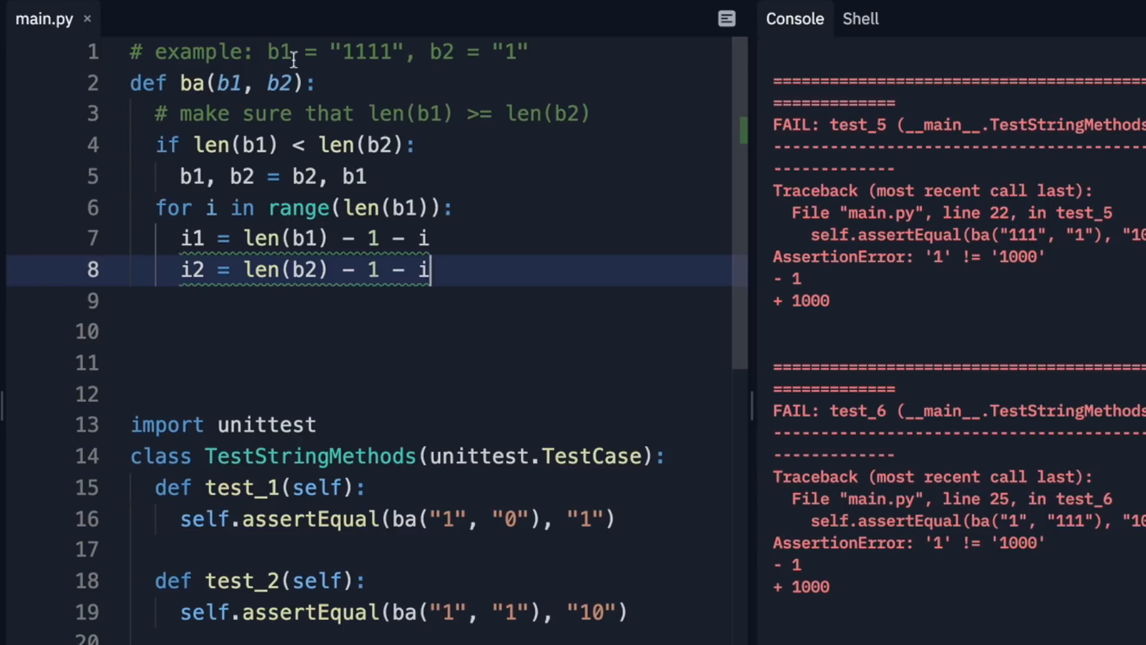
pyautogui.moveTo(433, 53)
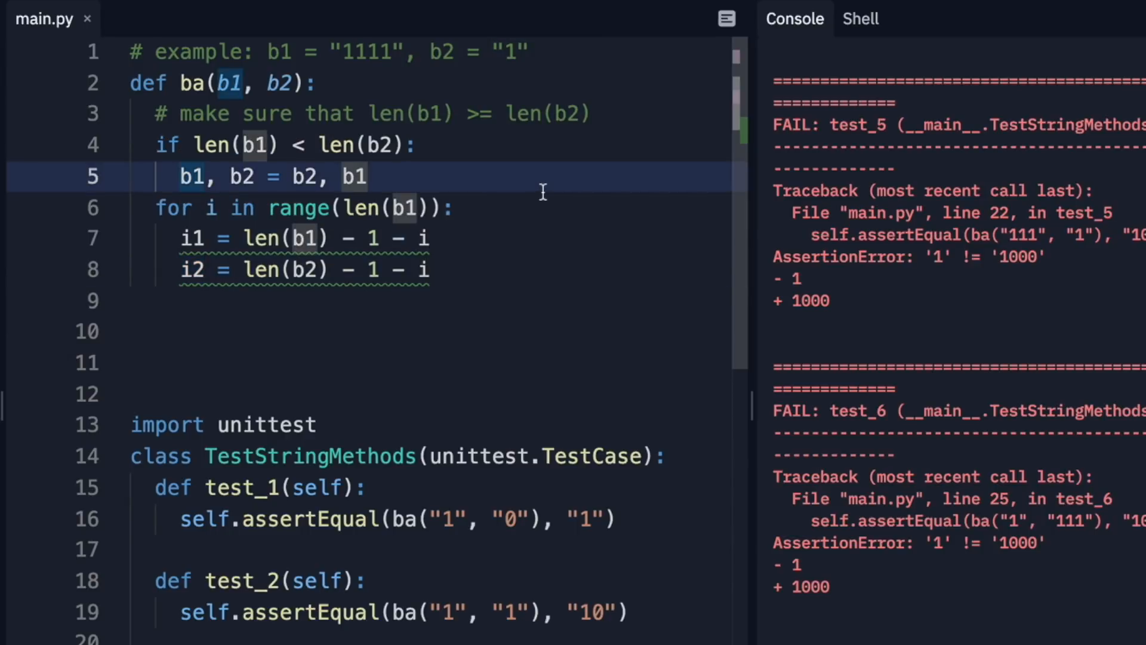
# Step: Initialize result = [] and carry = False above the for loop
pyautogui.write('result =')
pyautogui.write('carry = False')
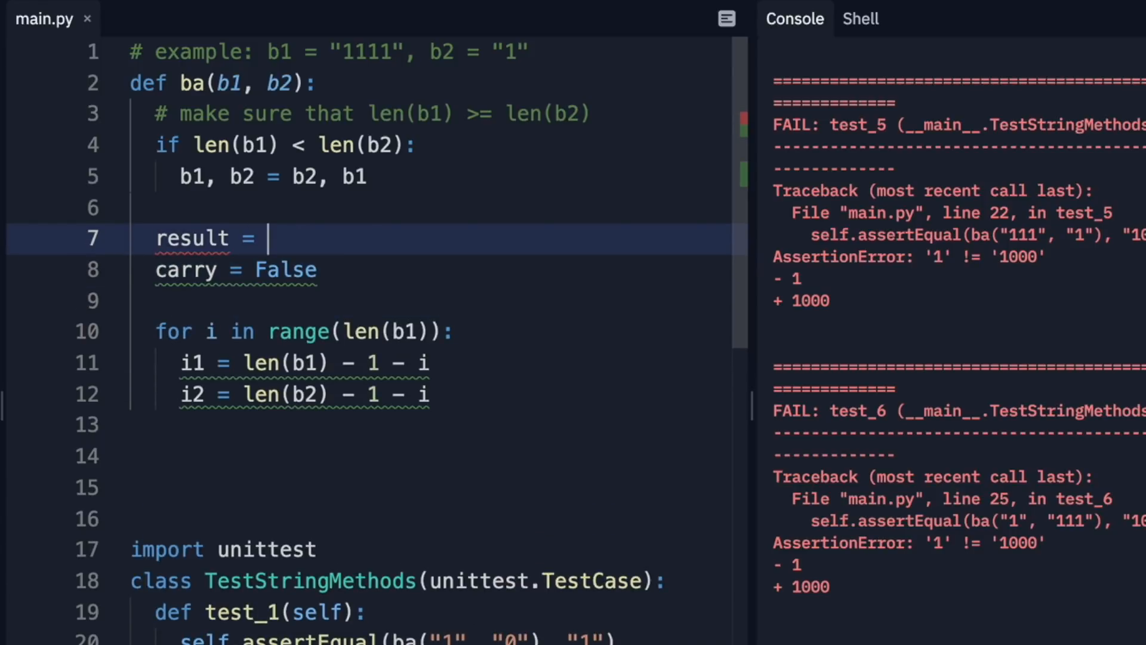
pyautogui.write('[]')
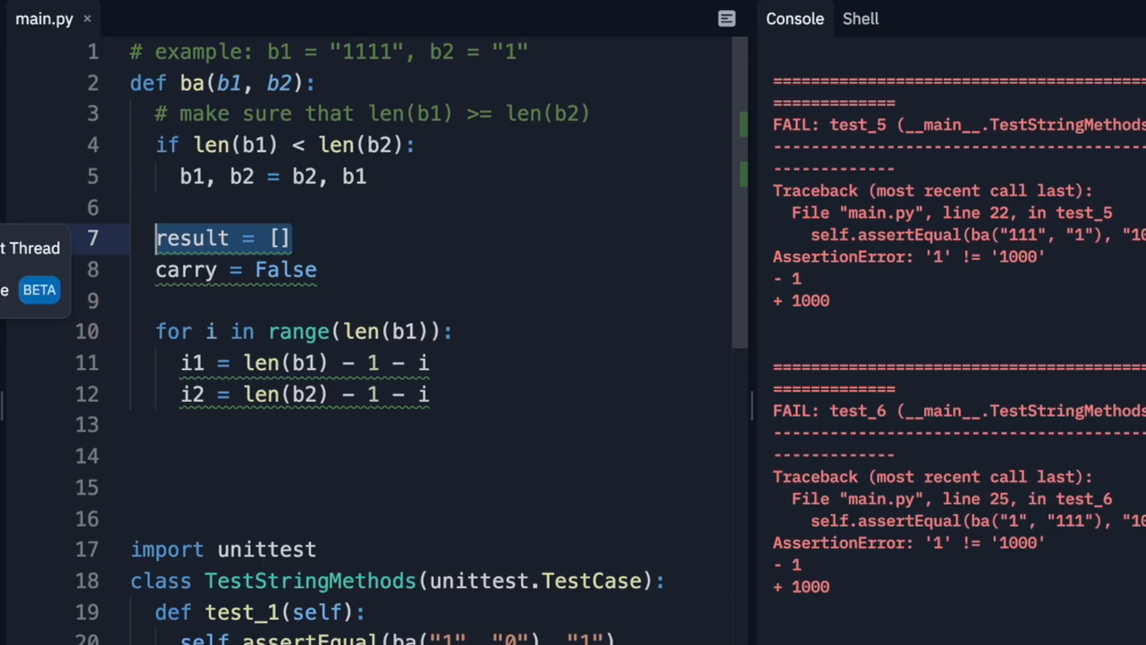
pyautogui.click(309, 393)
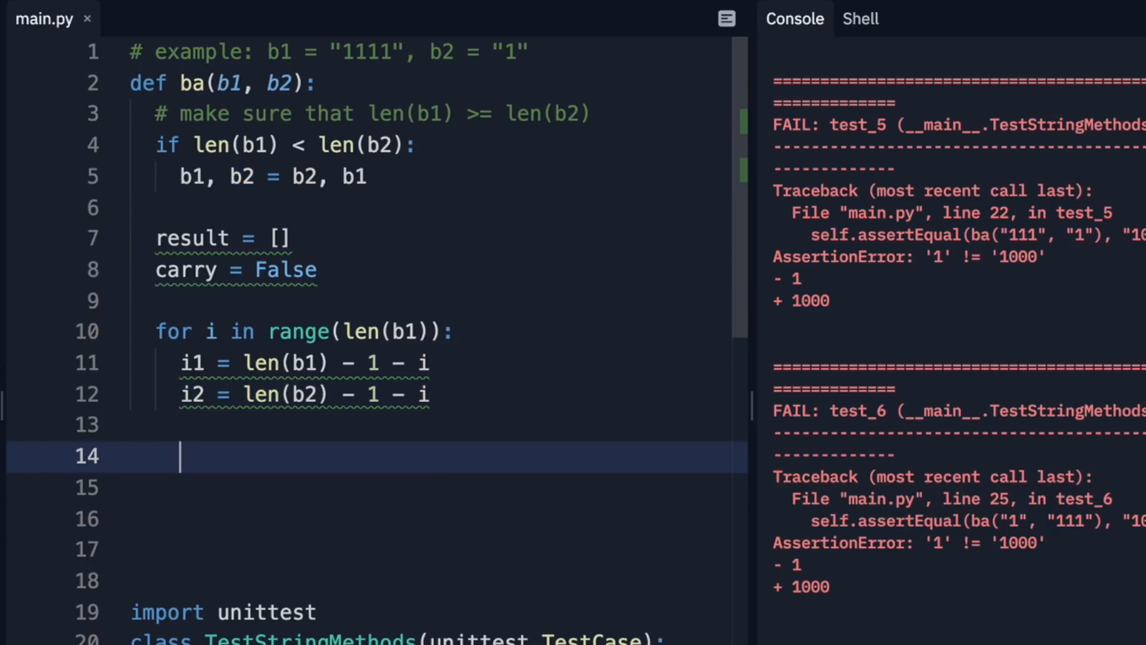
# Step: Start the loop body with count_ones = 0
pyautogui.write('count')
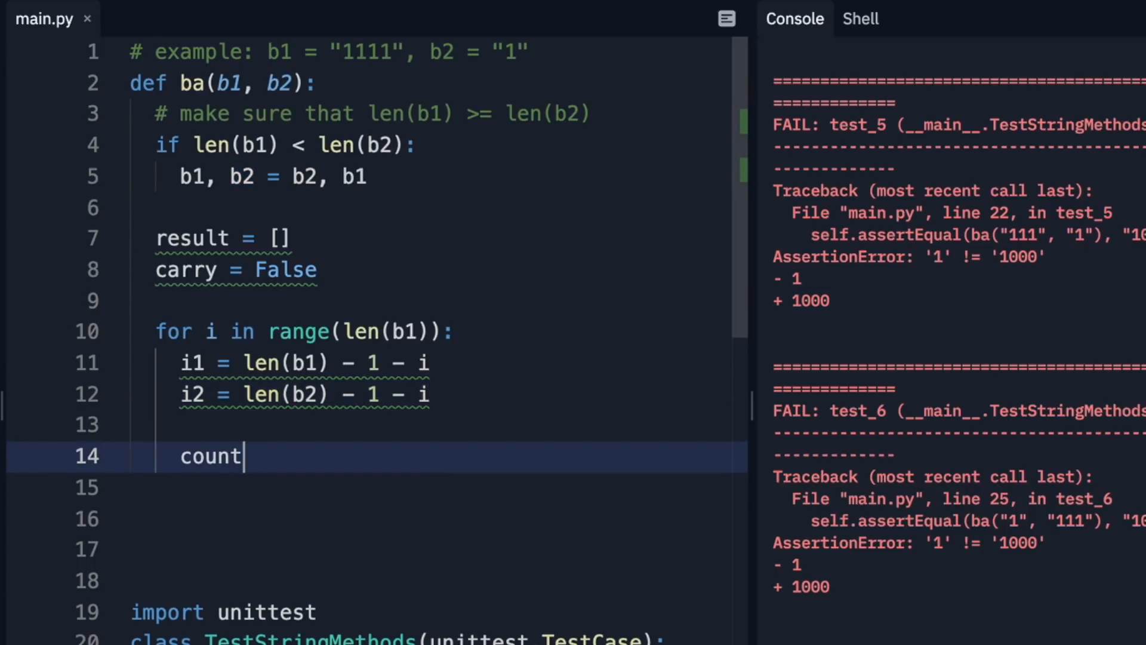
pyautogui.write('_ones =')
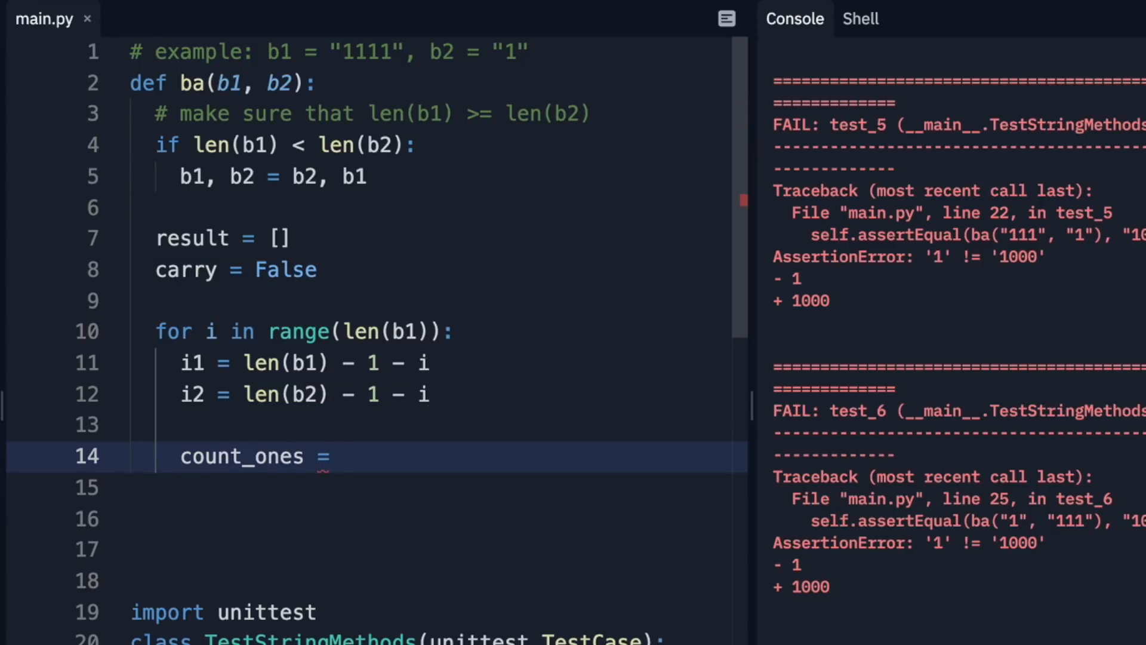
pyautogui.write('0')
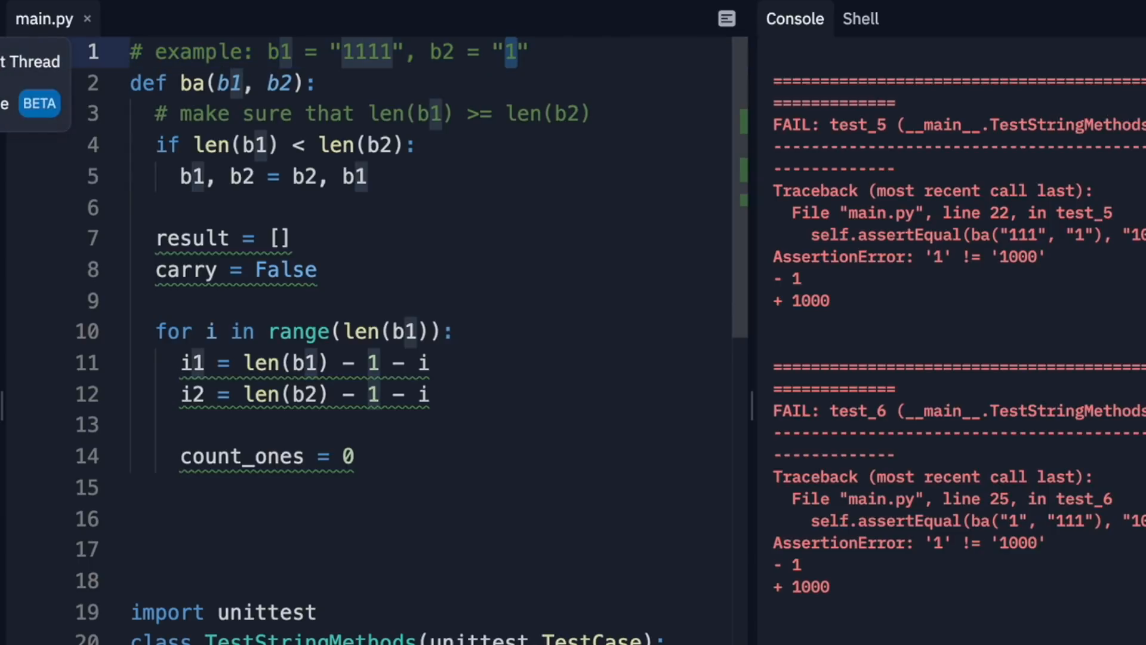
pyautogui.click(394, 52)
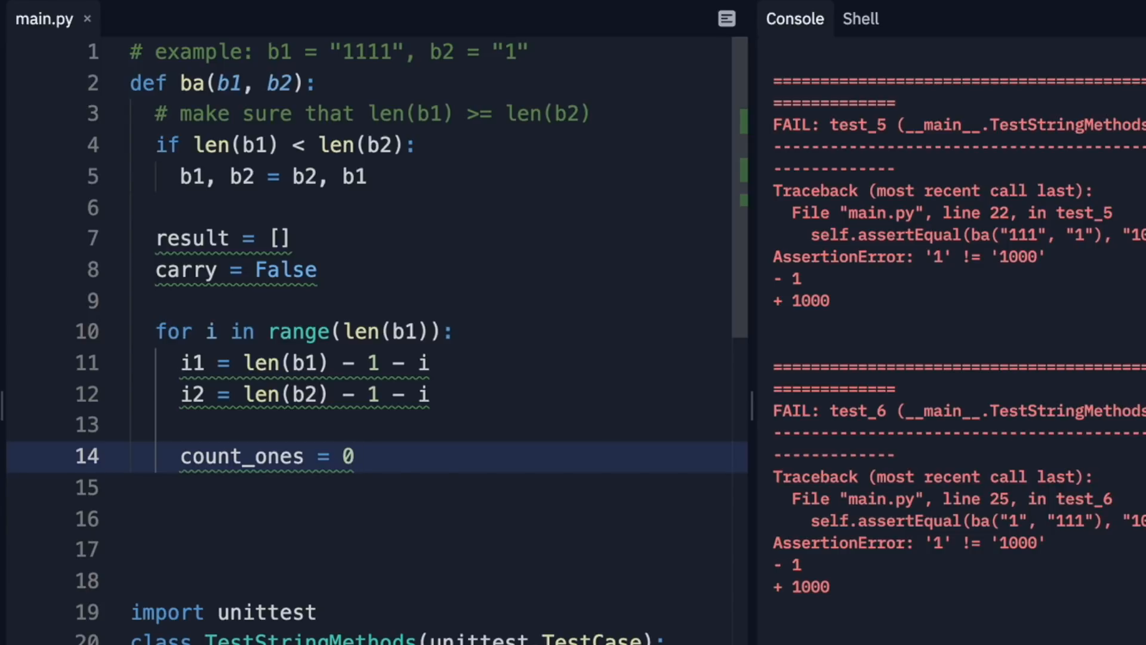
# Step: Add if b1[i1] == "1": count_ones += 1
pyautogui.press('enter')
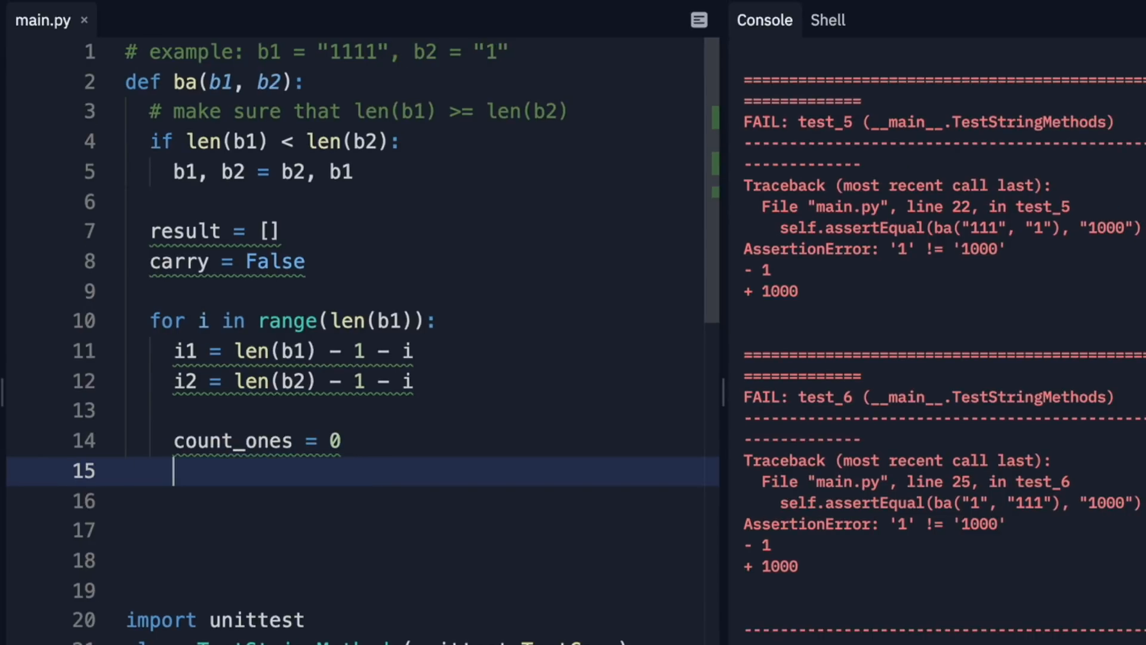
pyautogui.write('if')
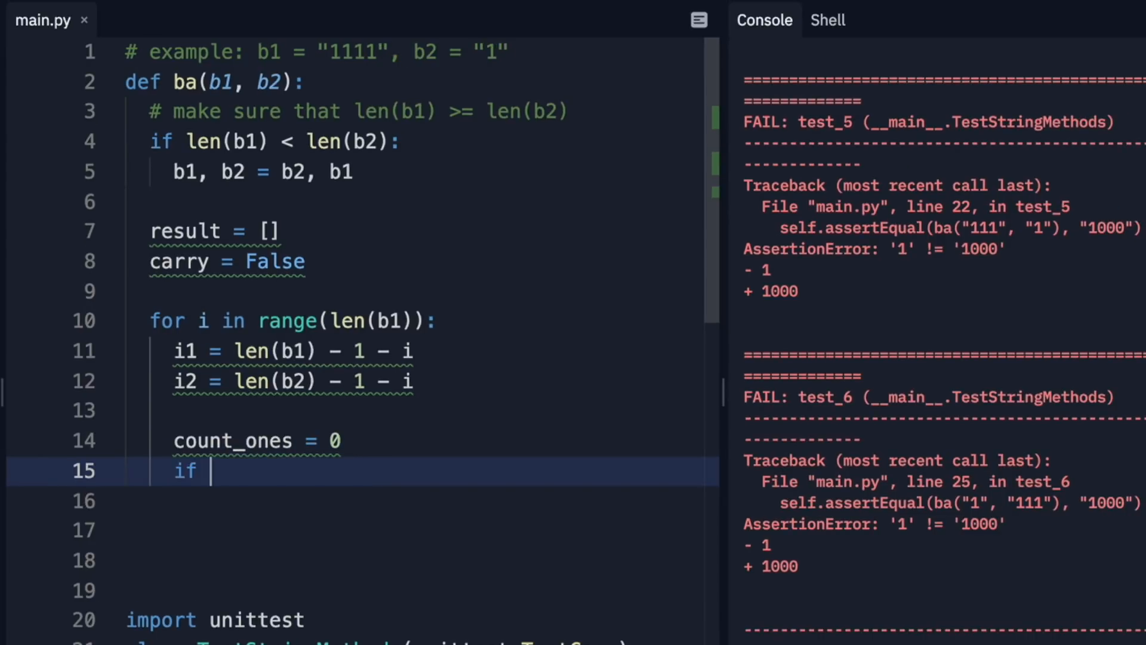
pyautogui.write('b1[]')
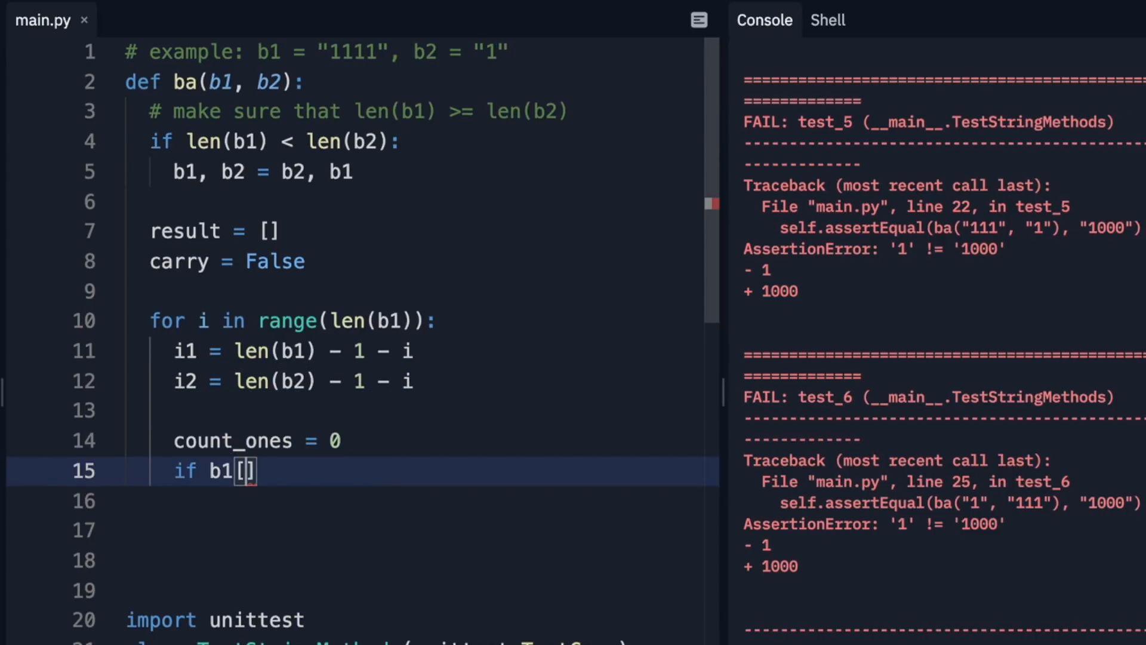
pyautogui.write('i1')
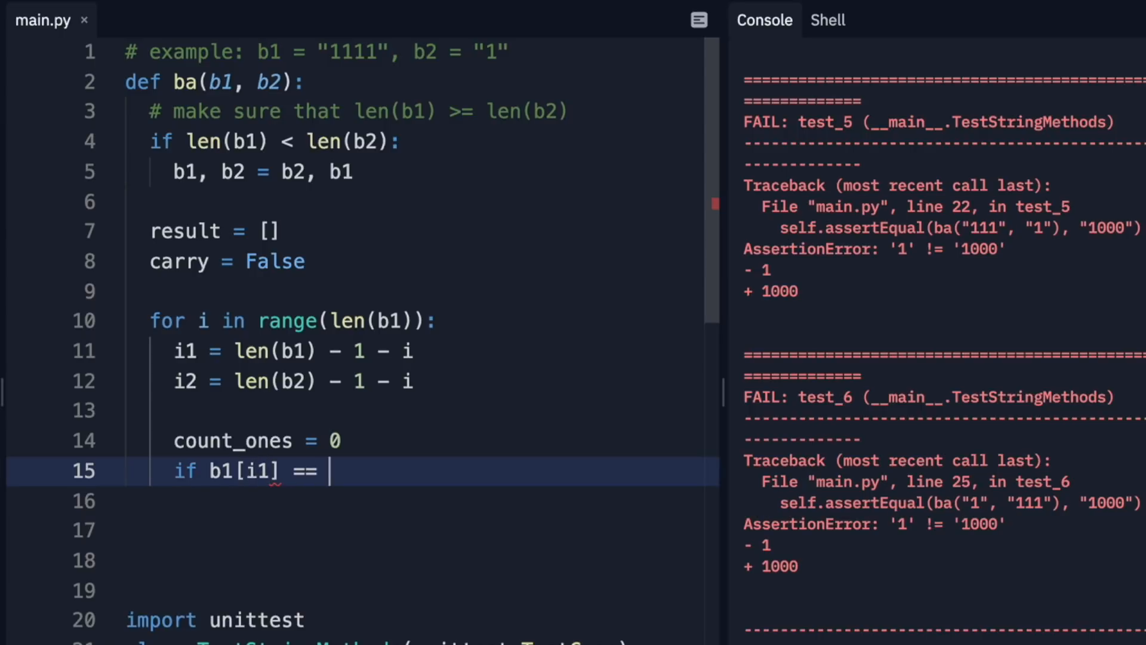
pyautogui.write('""')
pyautogui.click(416, 501)
pyautogui.write('c')
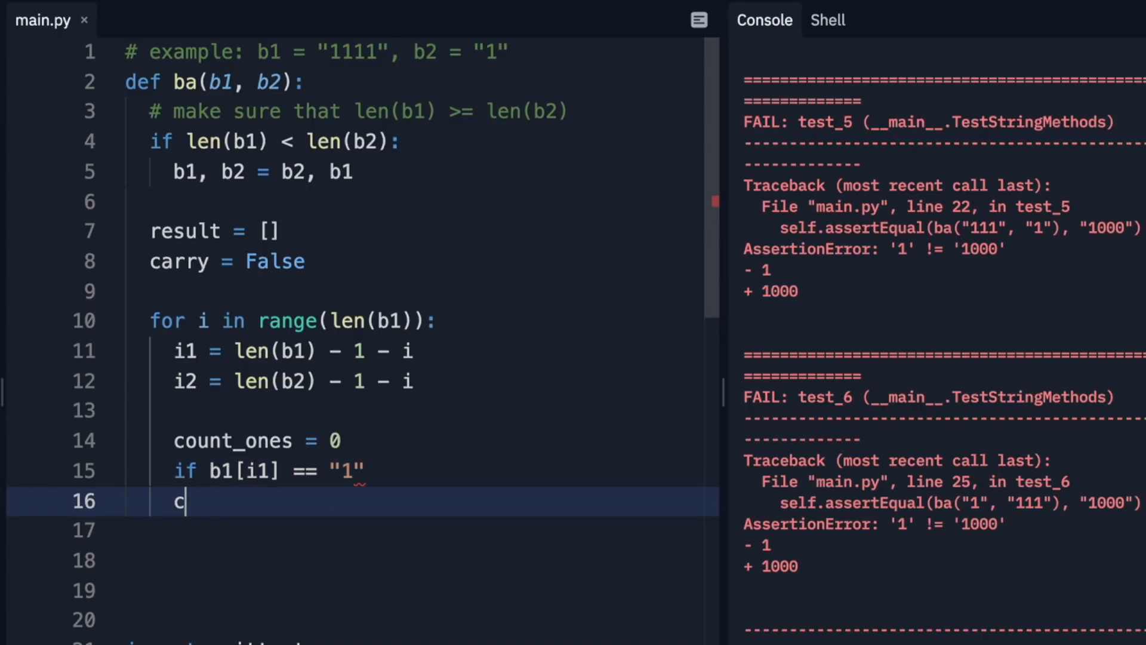
pyautogui.press('Backspace')
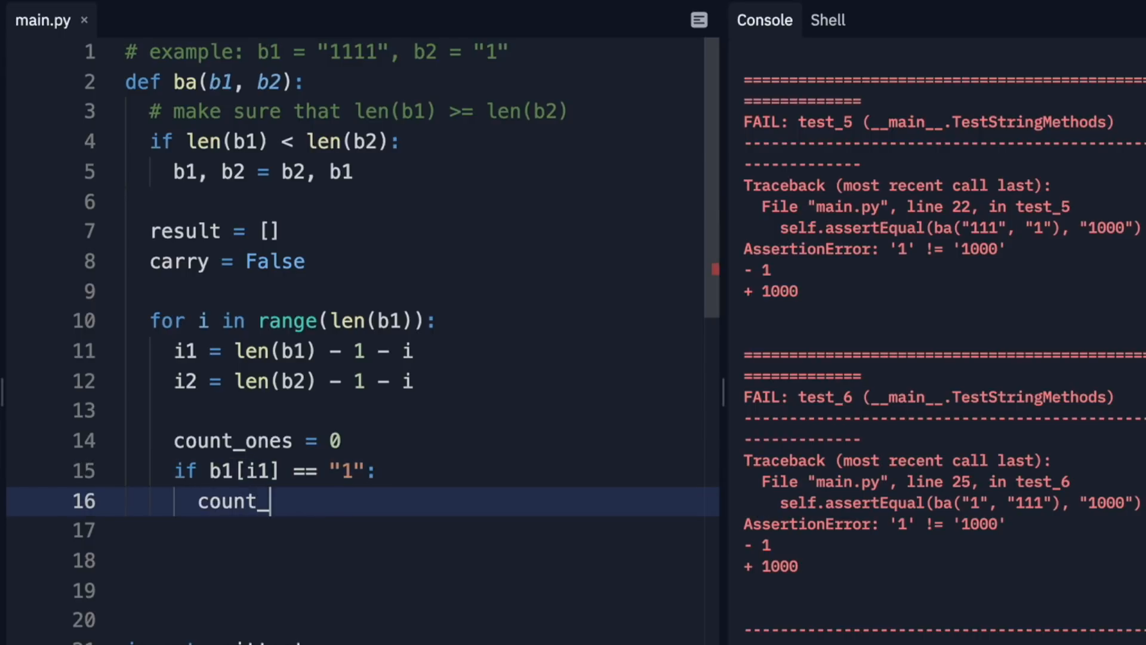
pyautogui.write('ones +=')
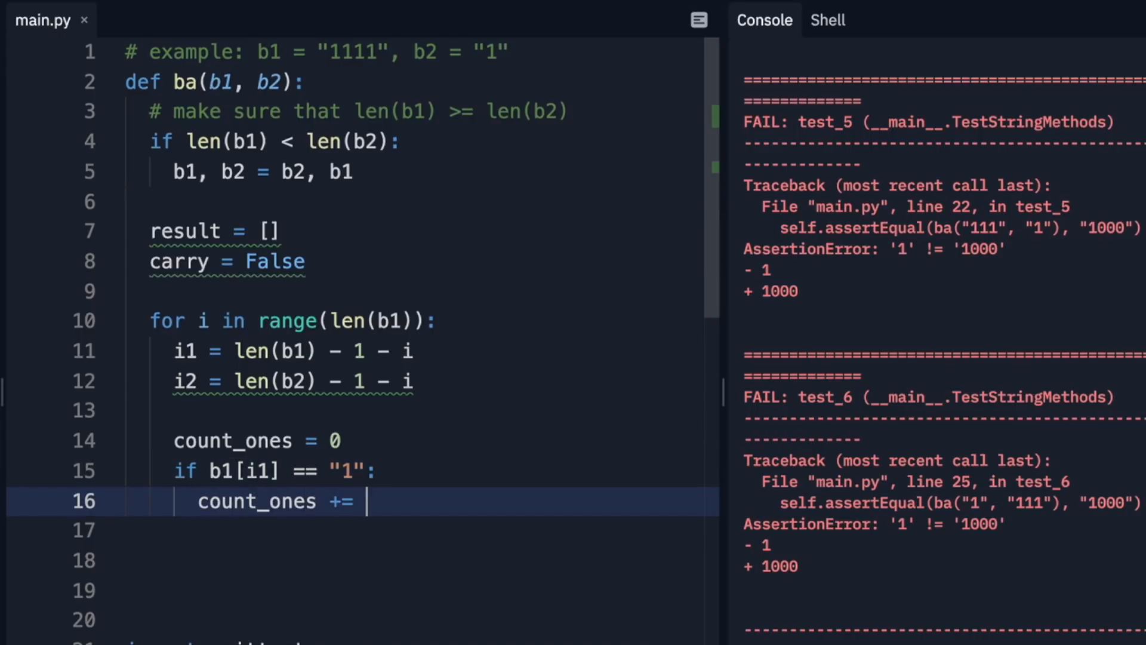
pyautogui.write('1')
pyautogui.click(421, 530)
pyautogui.write('if b2[i2] ')
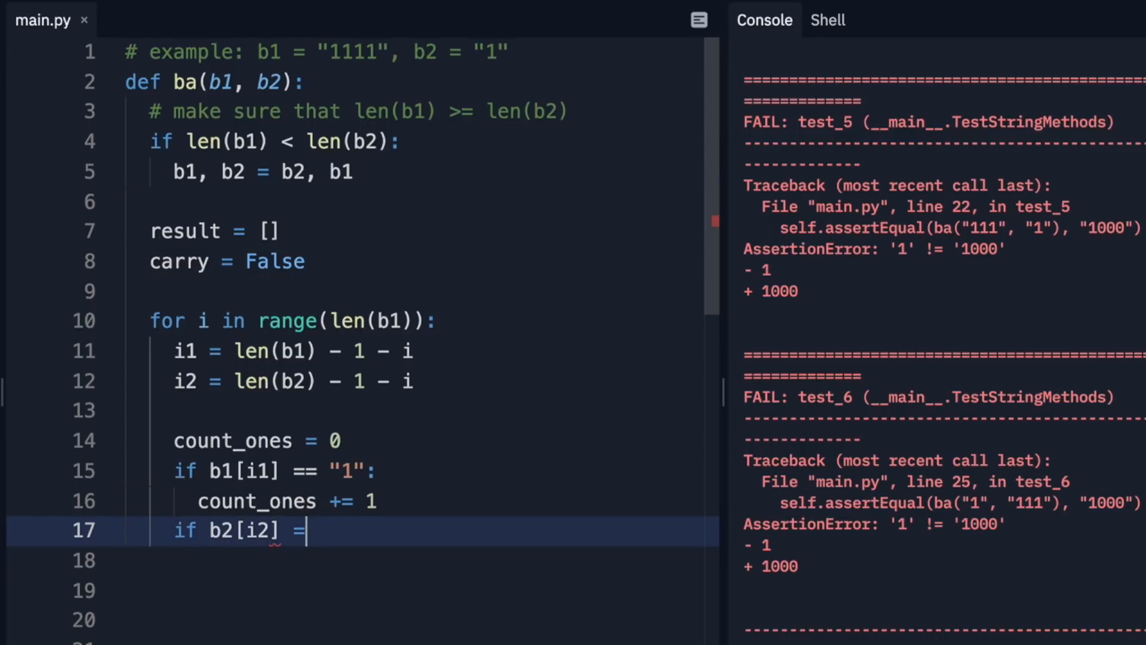
pyautogui.write('= "1":')
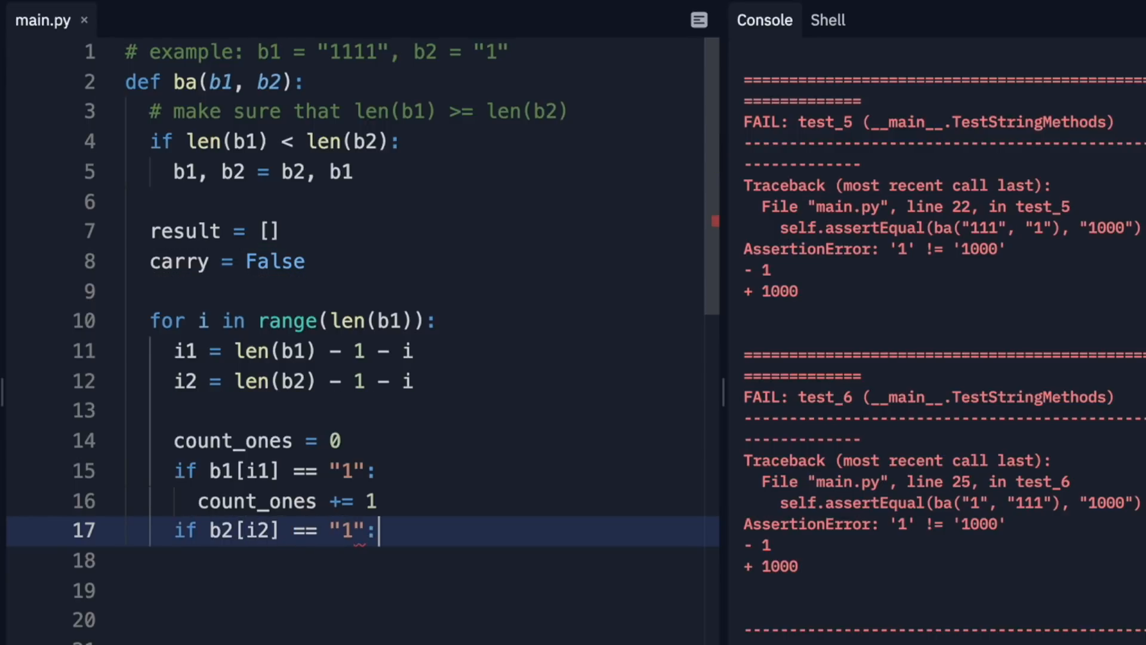
pyautogui.write('count_ones += 1')
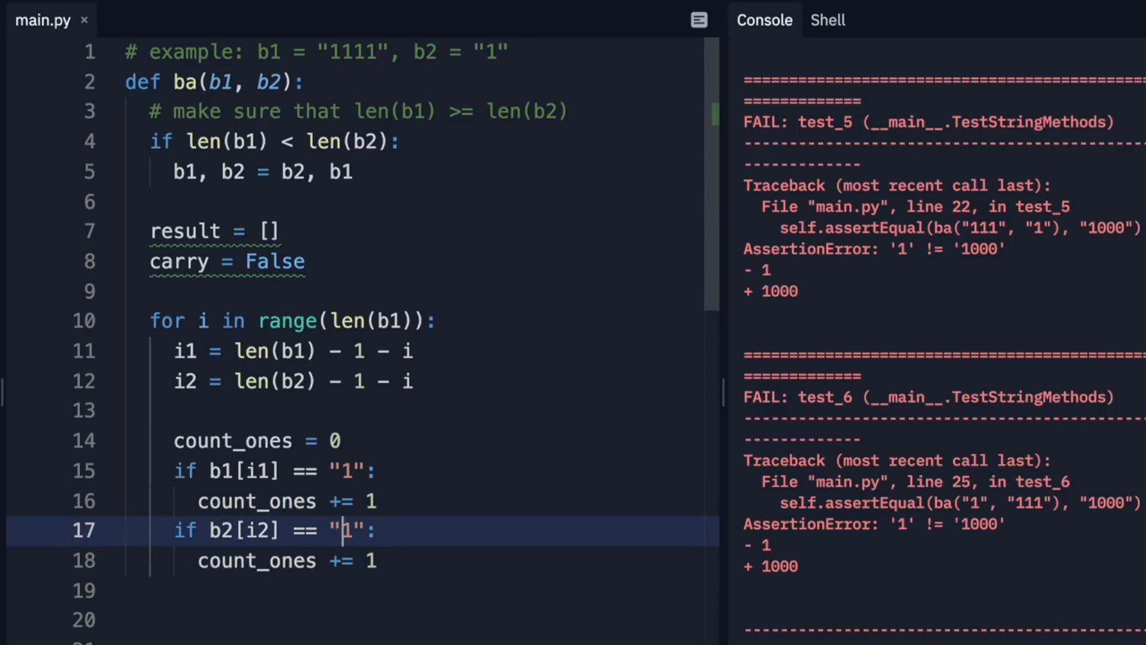
# Step: Increment count_ones for b2[i2] when i2 is valid and for carry, then begin the parity check
pyautogui.write('i2')
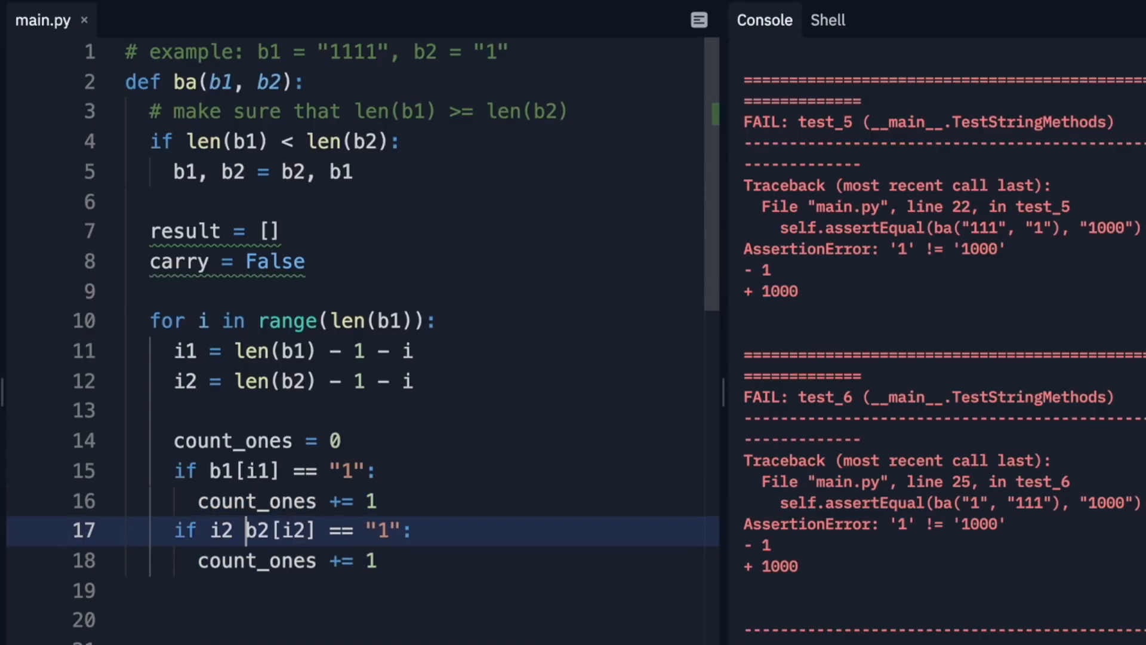
pyautogui.write('<')
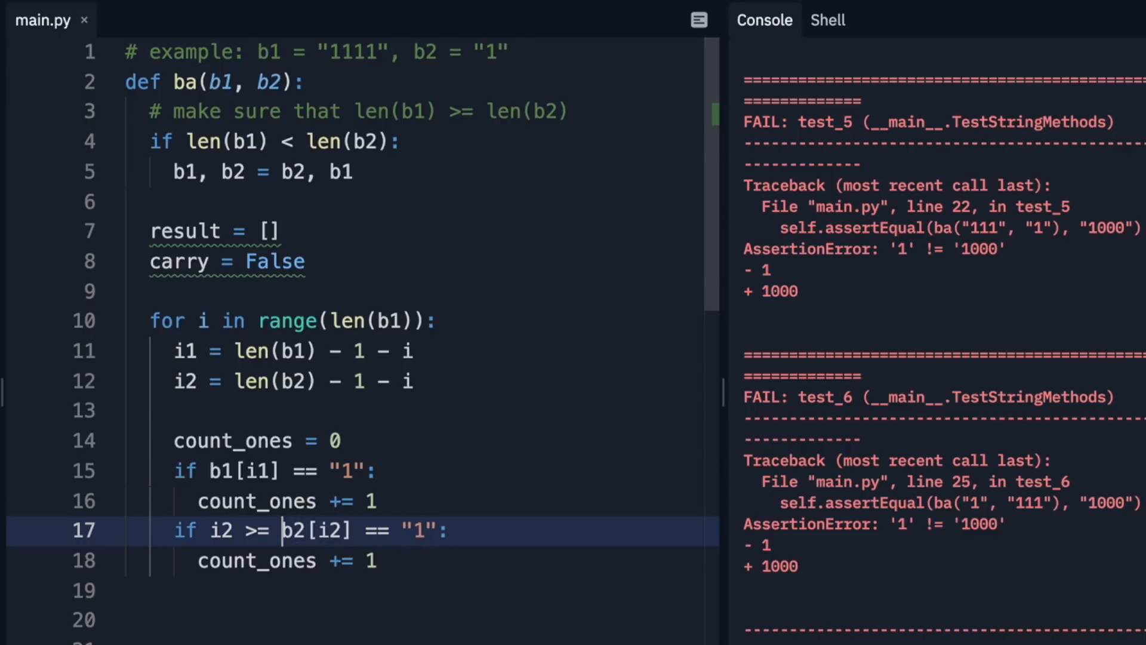
pyautogui.write('0 and')
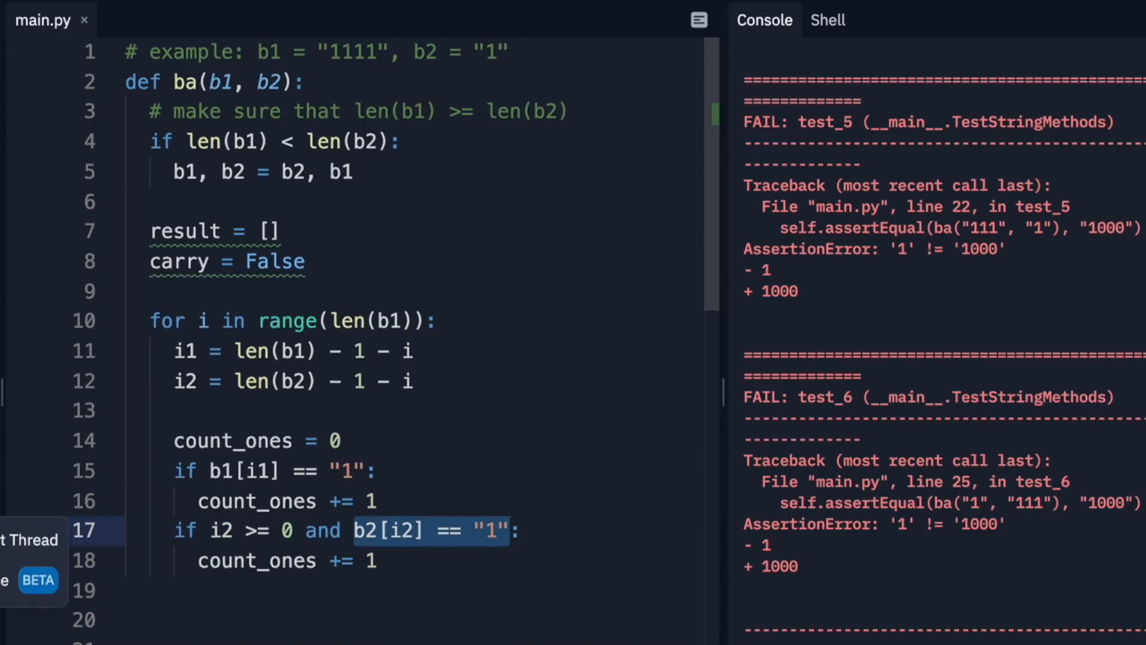
pyautogui.click(494, 530)
pyautogui.write('if carry:')
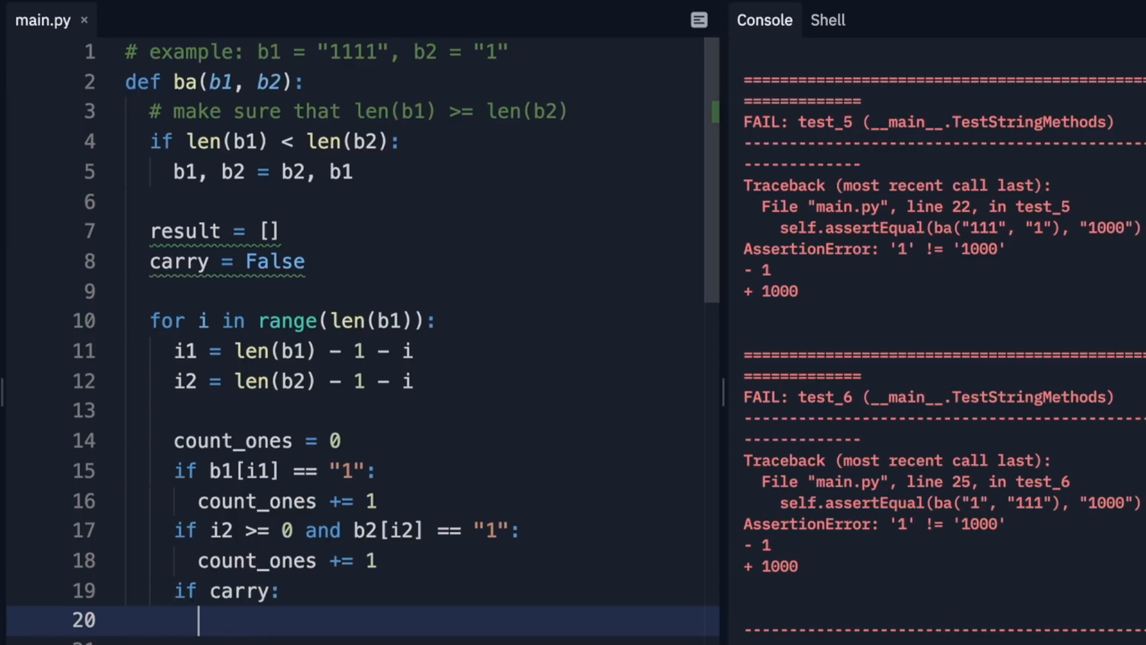
pyautogui.write('count_ones')
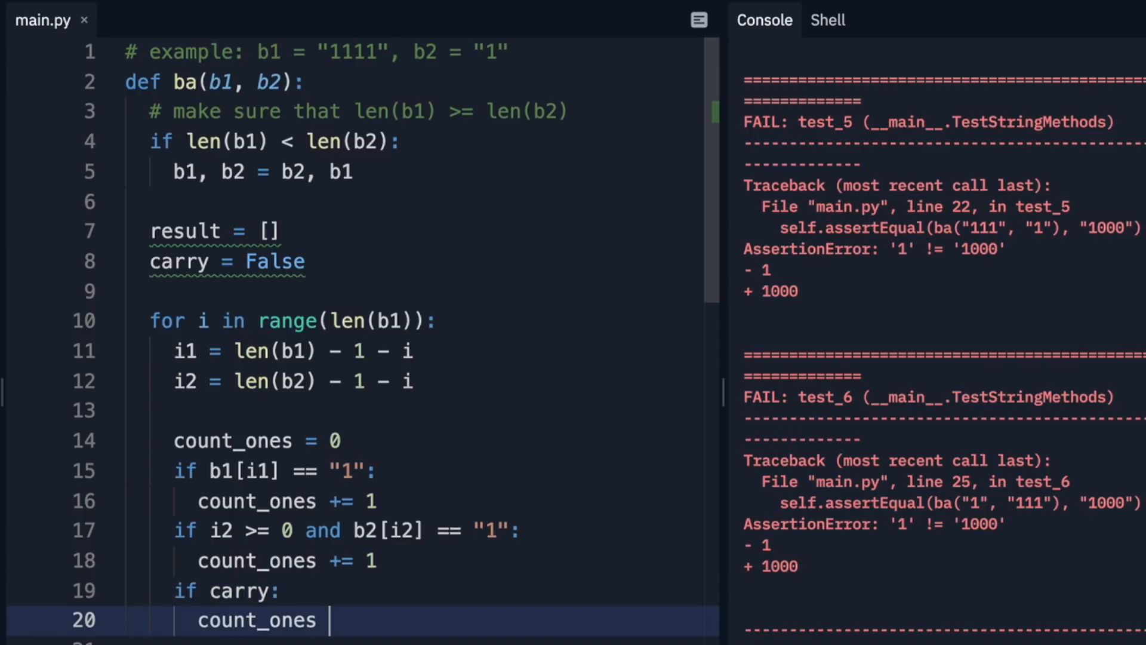
pyautogui.write('+= 1')
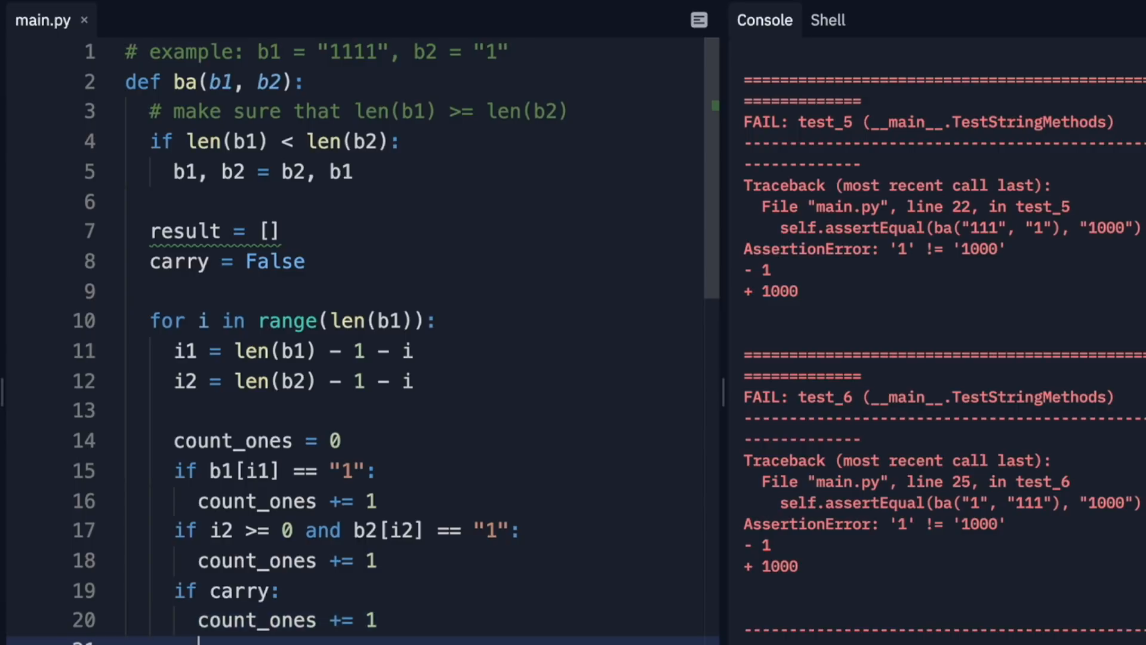
pyautogui.scroll(-3)
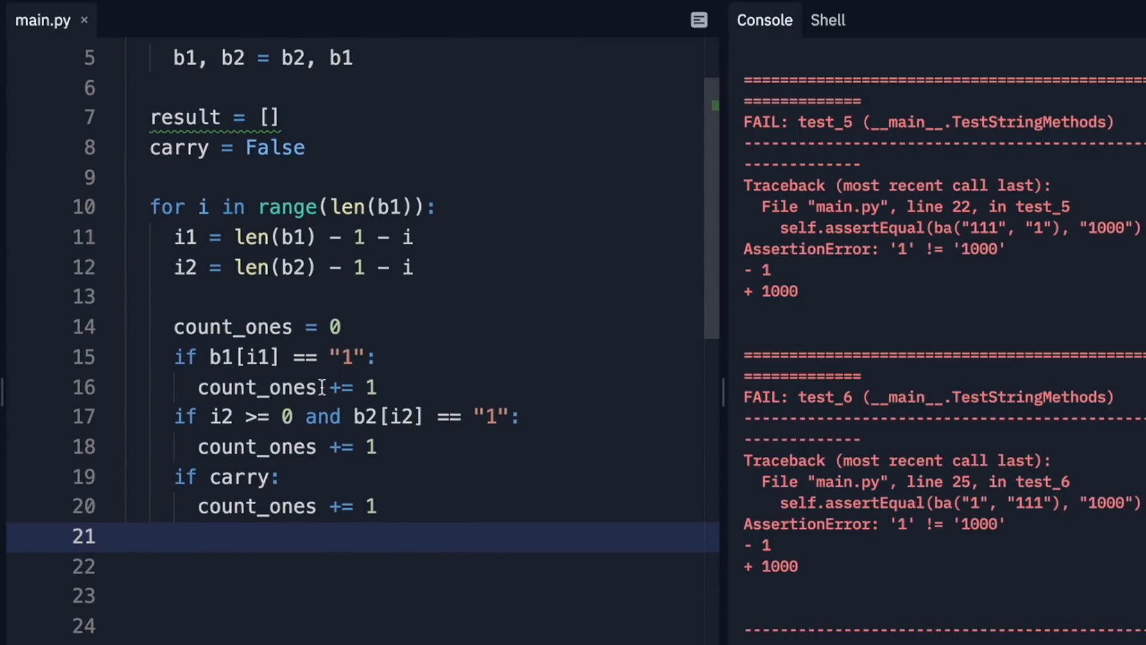
pyautogui.doubleClick(256, 388)
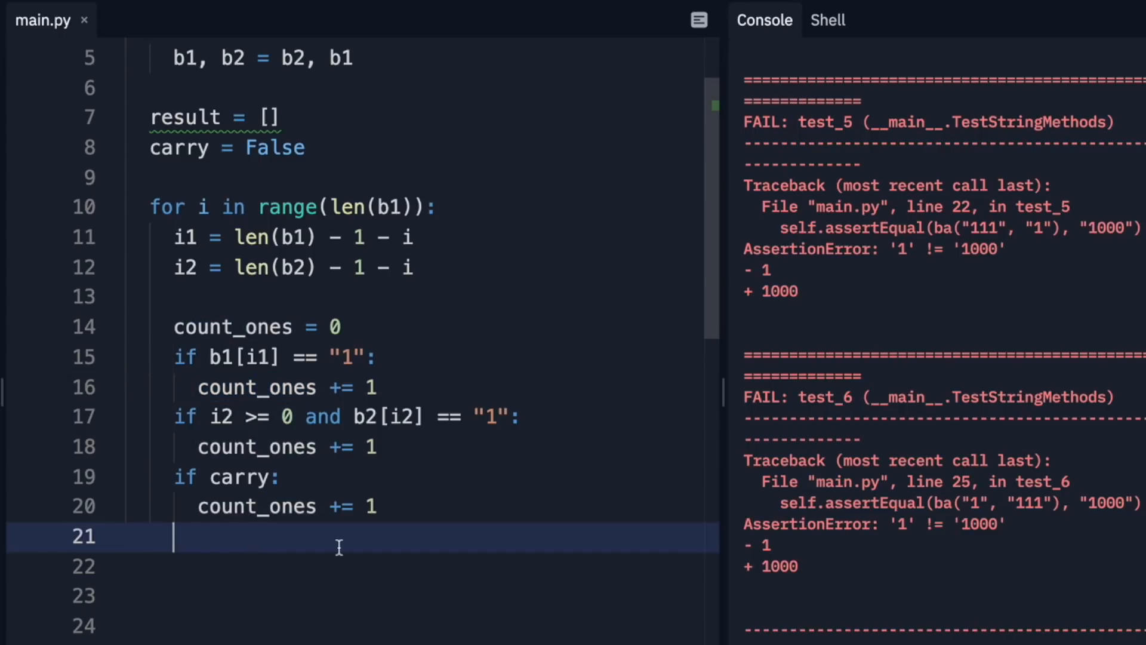
pyautogui.write('if count_ones % 2')
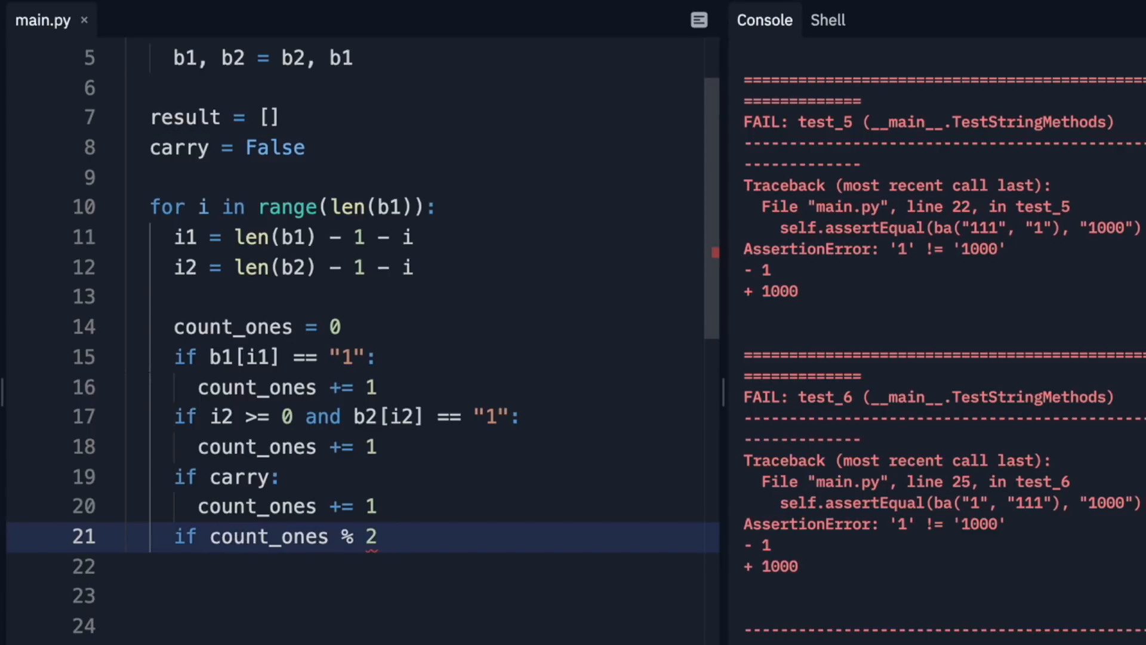
# Step: Append "0" to result when count_ones % 2 == 0, otherwise append "1"
pyautogui.write('== 0:')
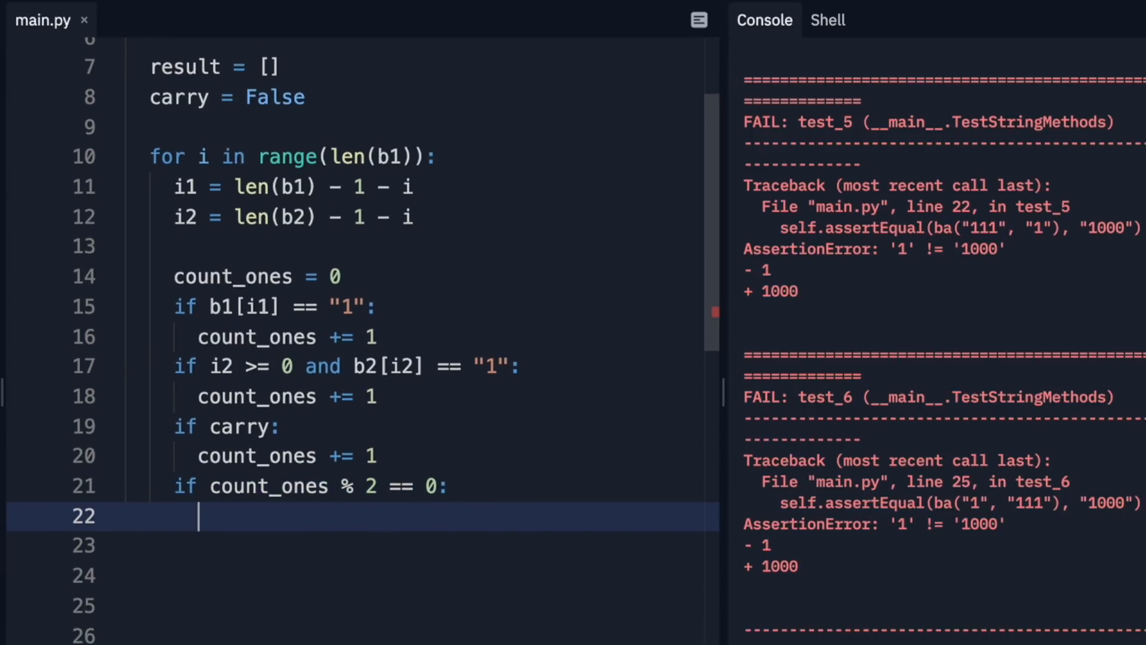
pyautogui.write('result.a')
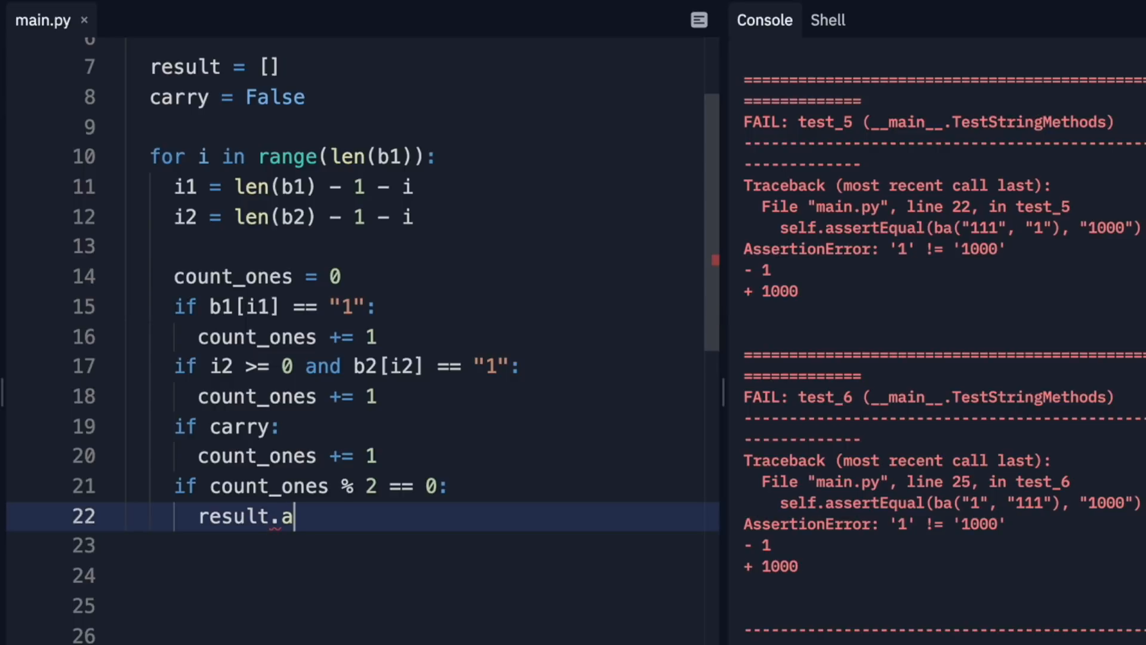
pyautogui.write('ppend("0")')
pyautogui.click(425, 575)
pyautogui.write('r')
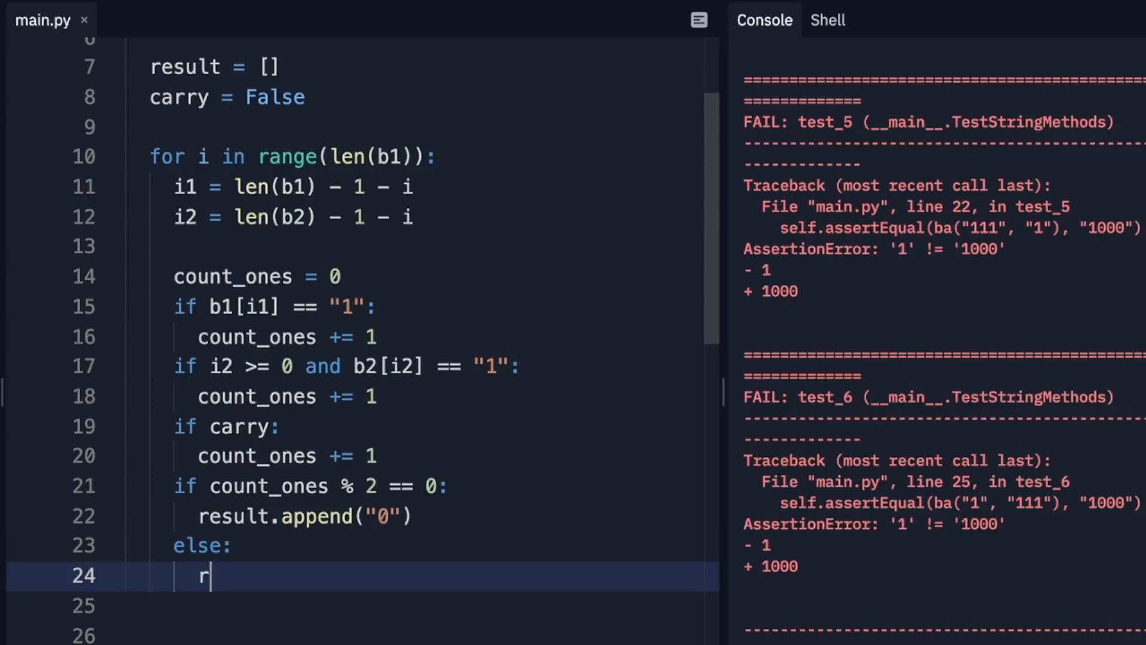
pyautogui.write('esul')
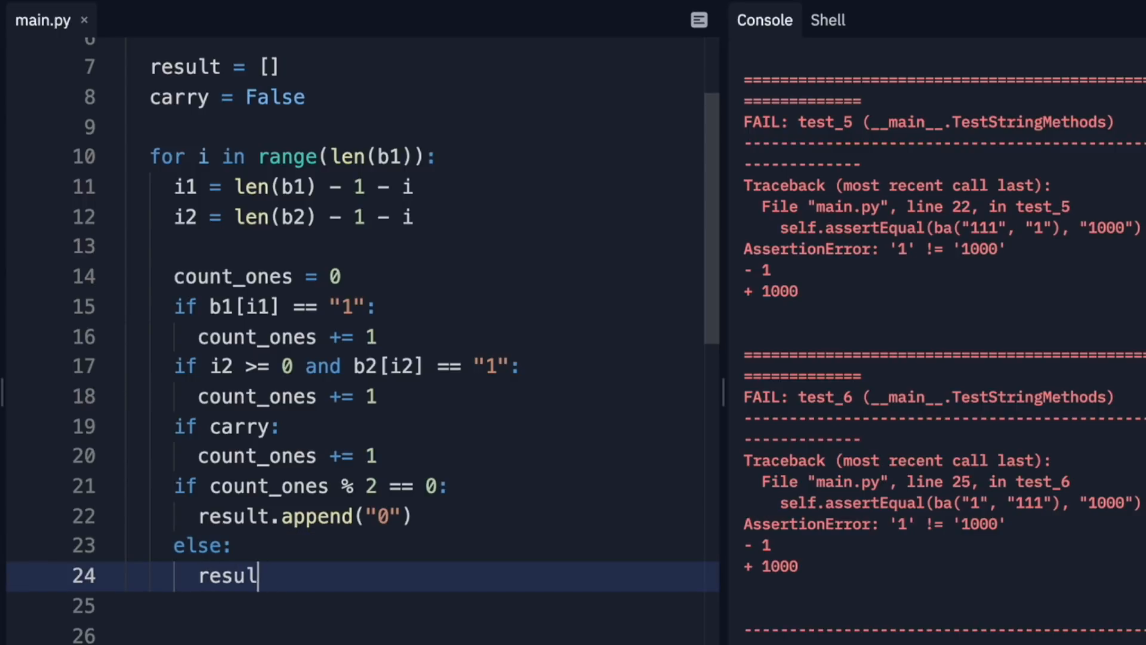
pyautogui.write('t.append("1")')
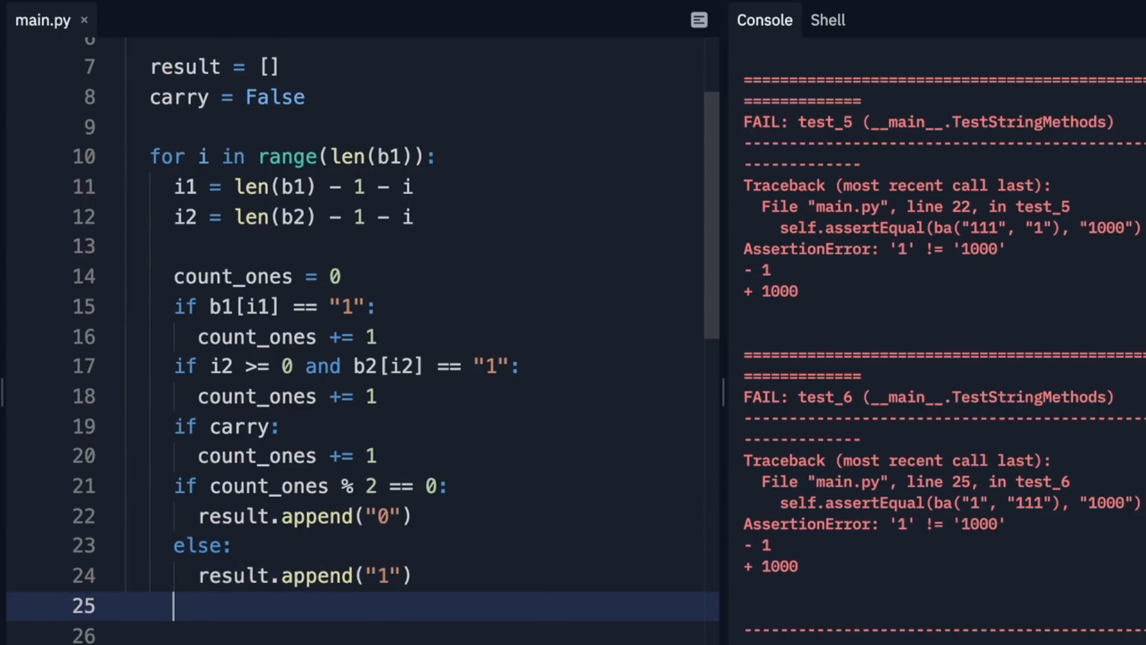
# Step: Set carry = True when count_ones > 1, then dedent out of the loop
pyautogui.write('if count')
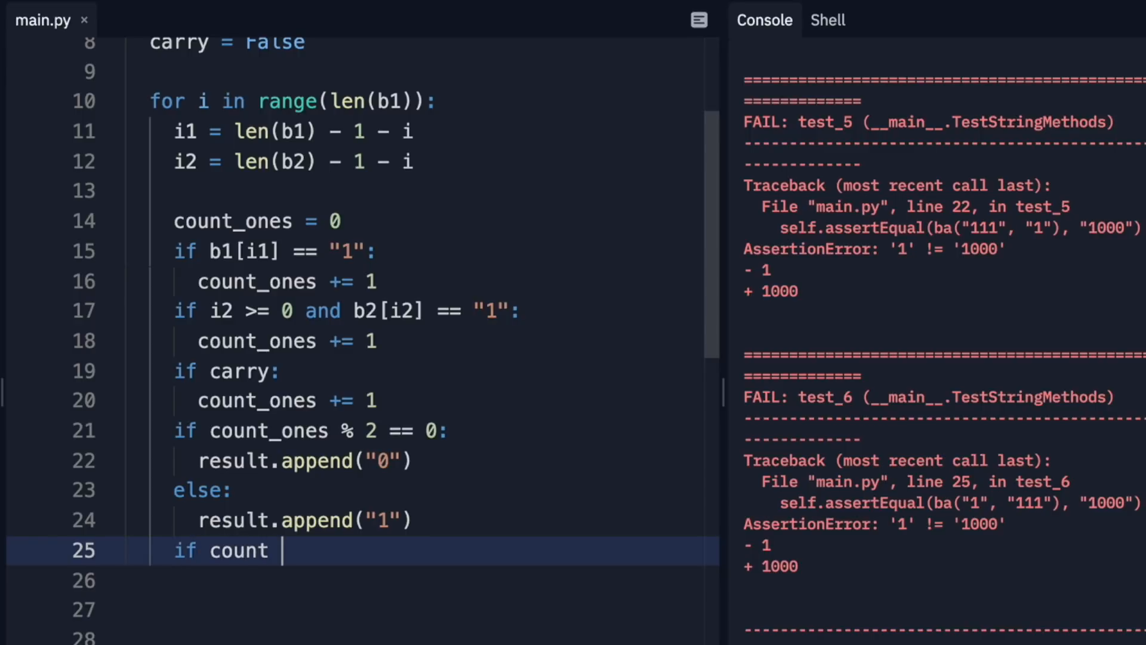
pyautogui.write('_ones >')
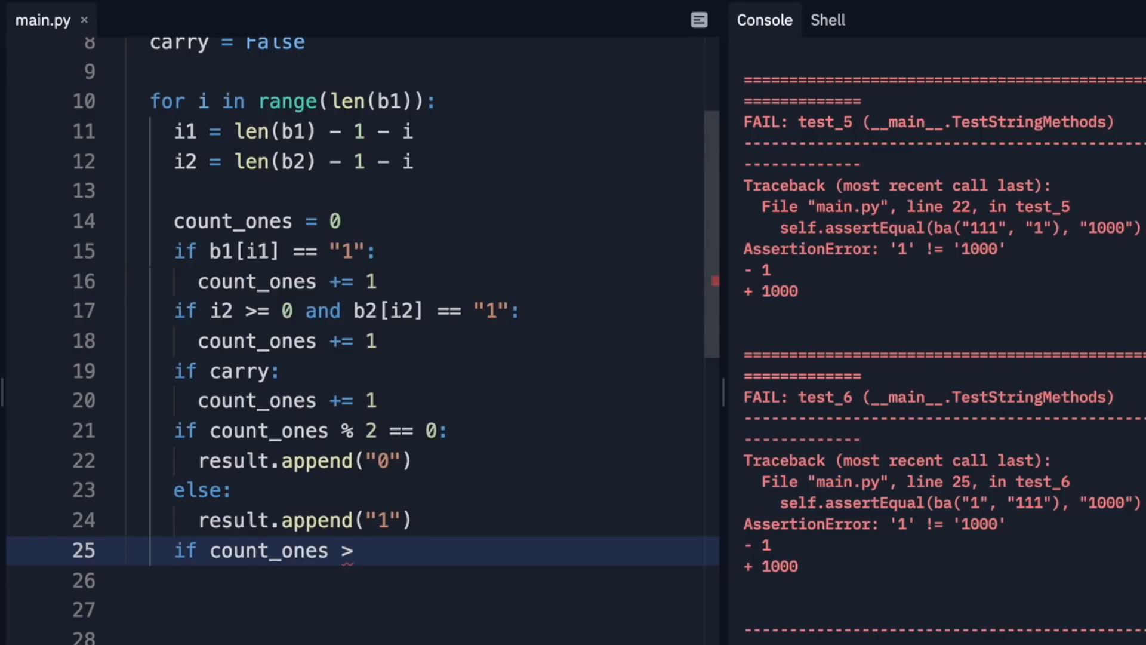
pyautogui.write('1')
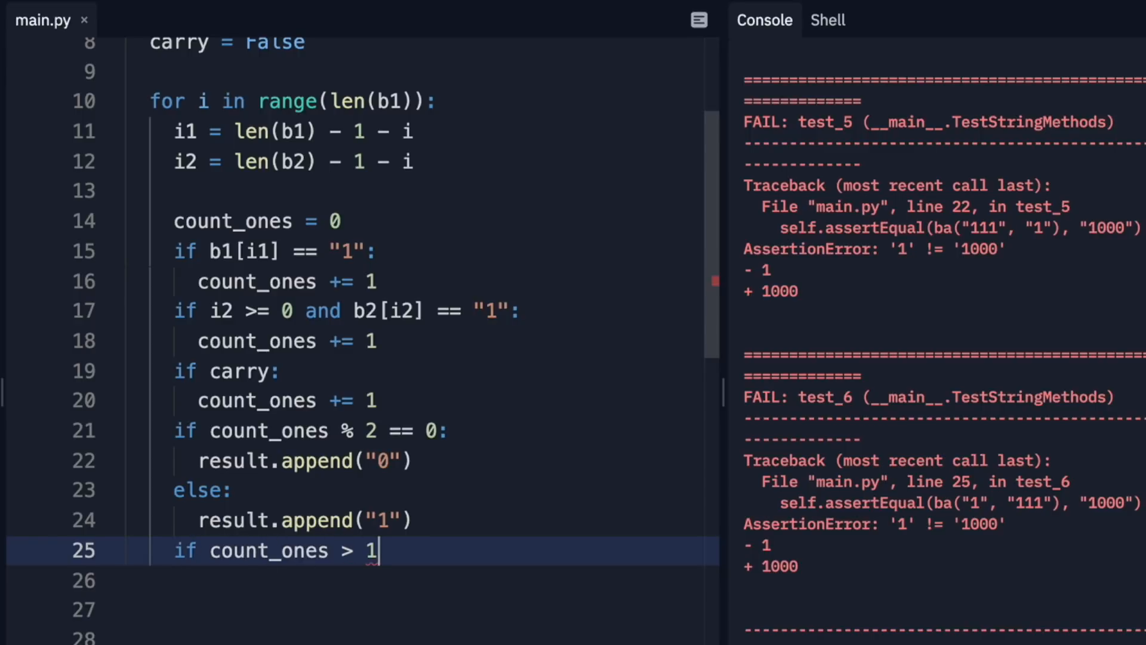
pyautogui.write(':')
pyautogui.click(421, 580)
pyautogui.write('carry =')
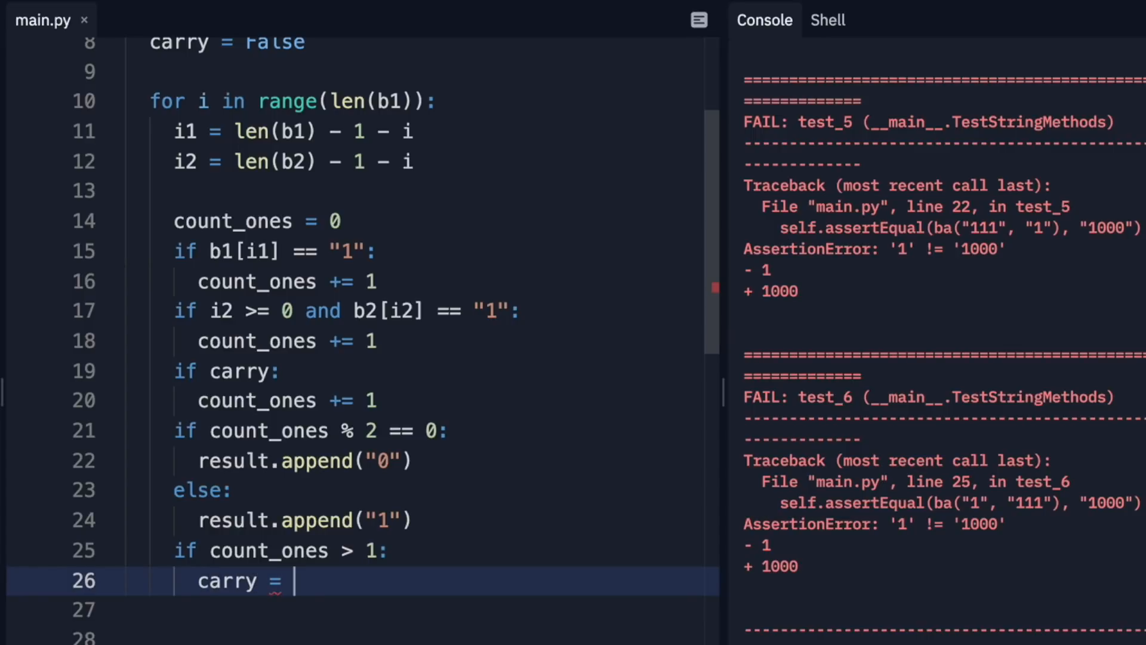
pyautogui.write('True')
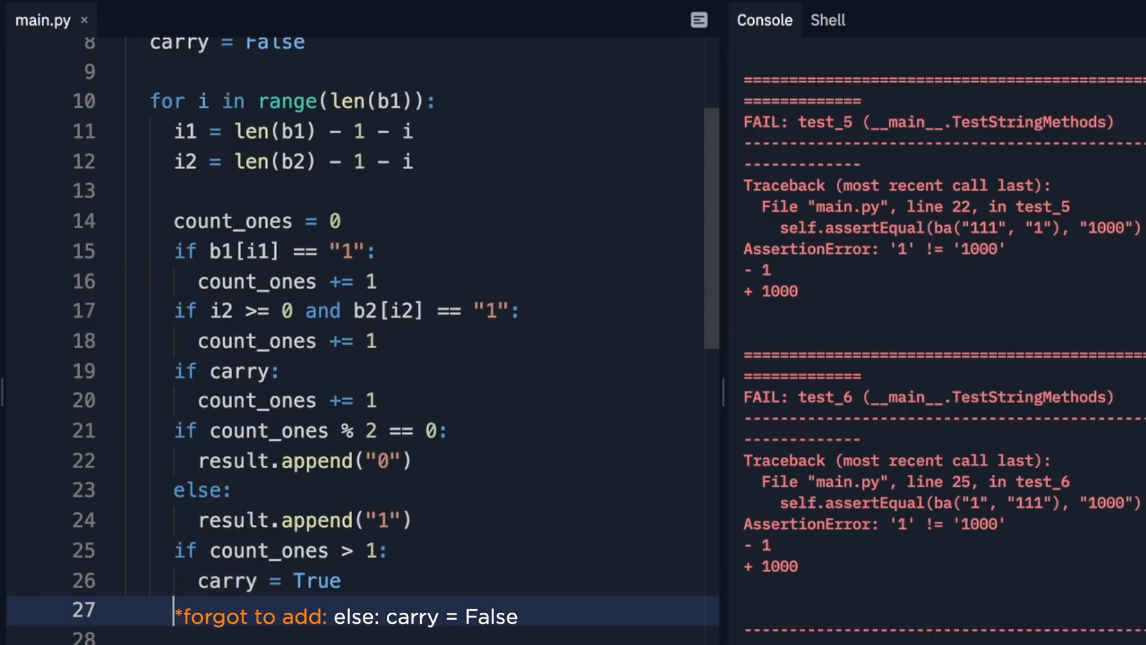
pyautogui.press('Enter')
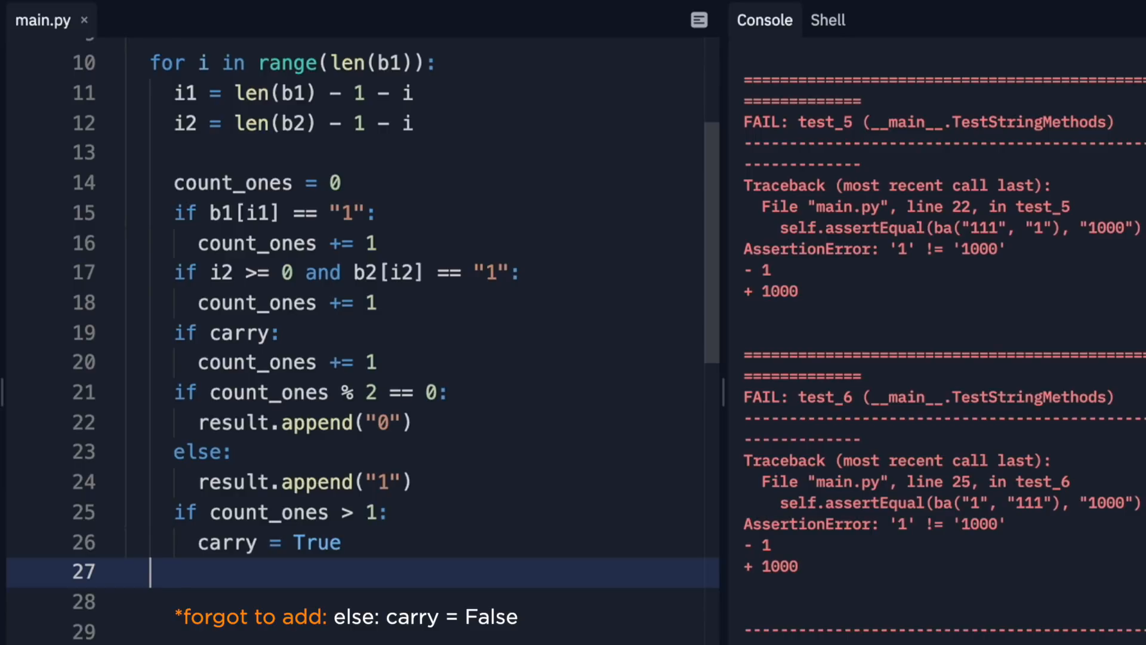
pyautogui.write('if')
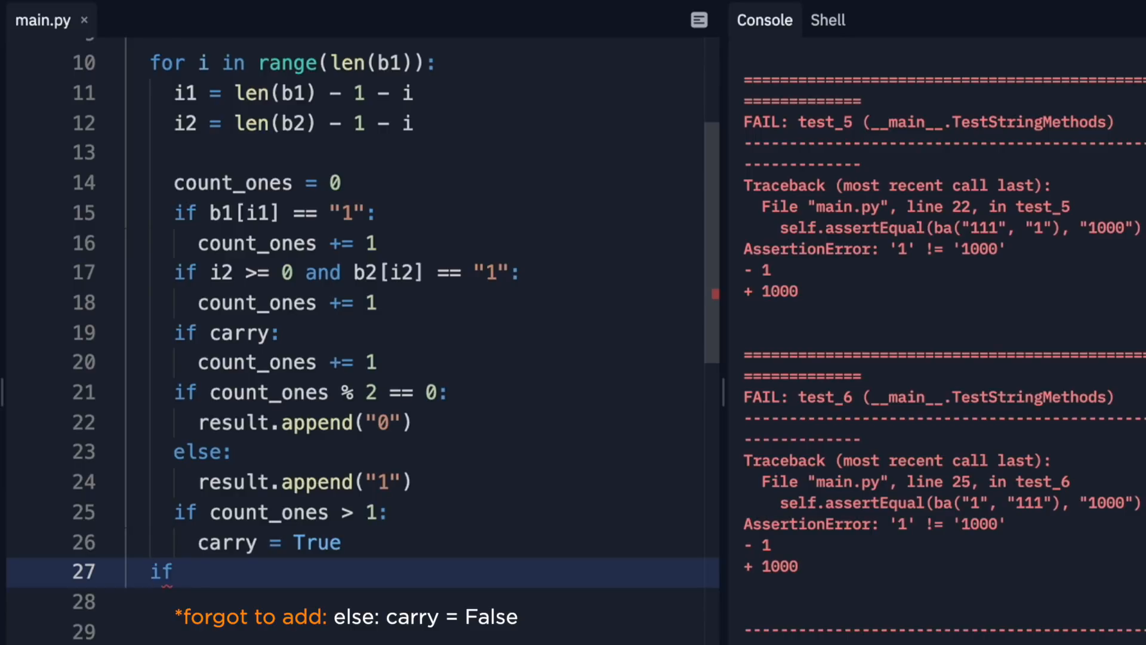
# Step: After the loop, append a final "1" to result if carry remains
pyautogui.write('carry:')
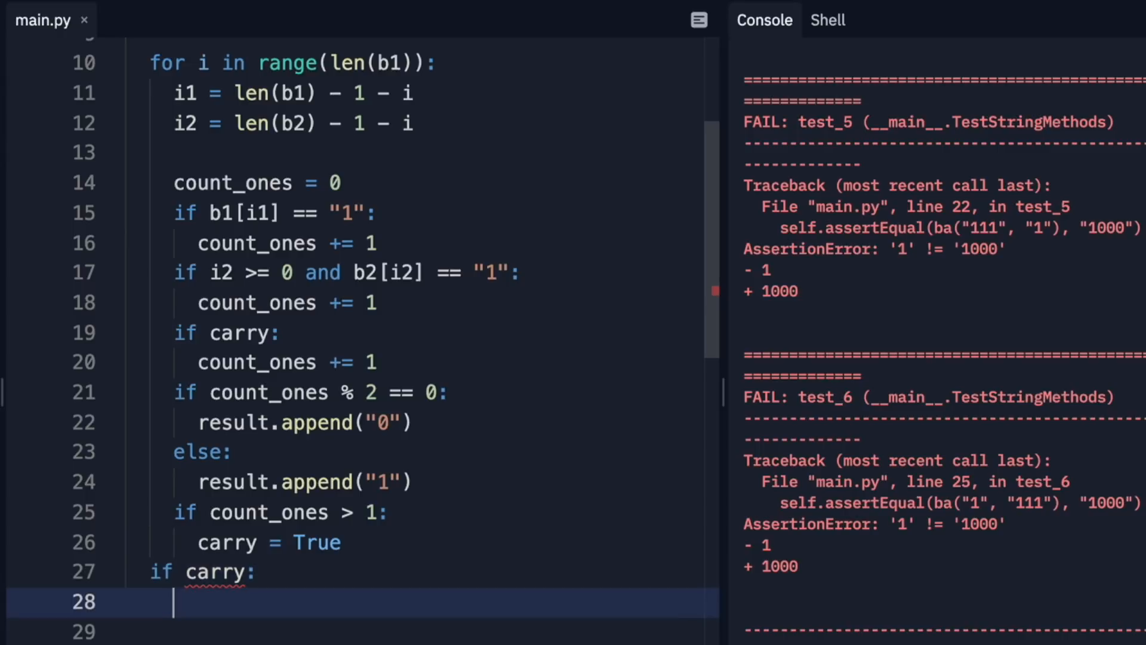
pyautogui.write("result.append('")
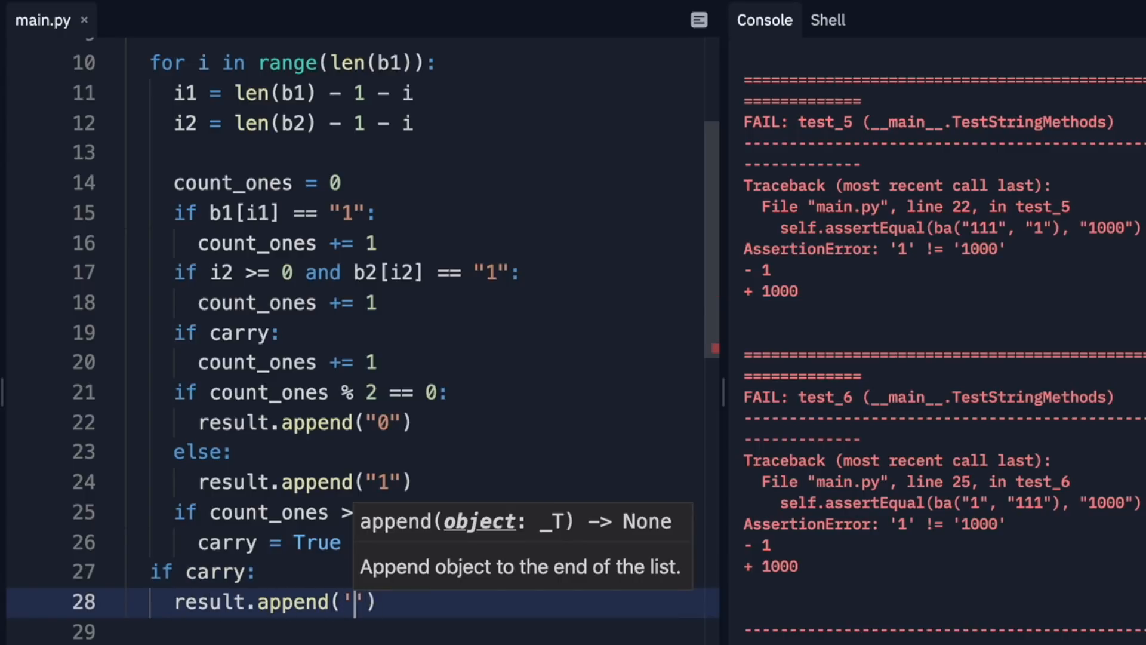
pyautogui.write('a')
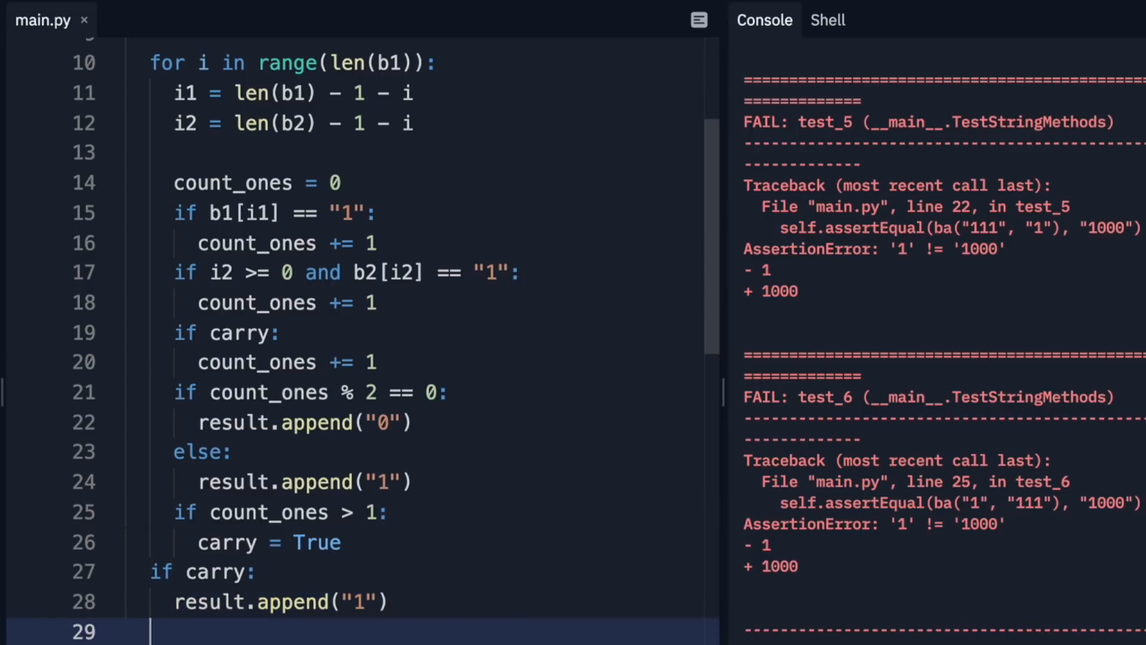
pyautogui.scroll(-3)
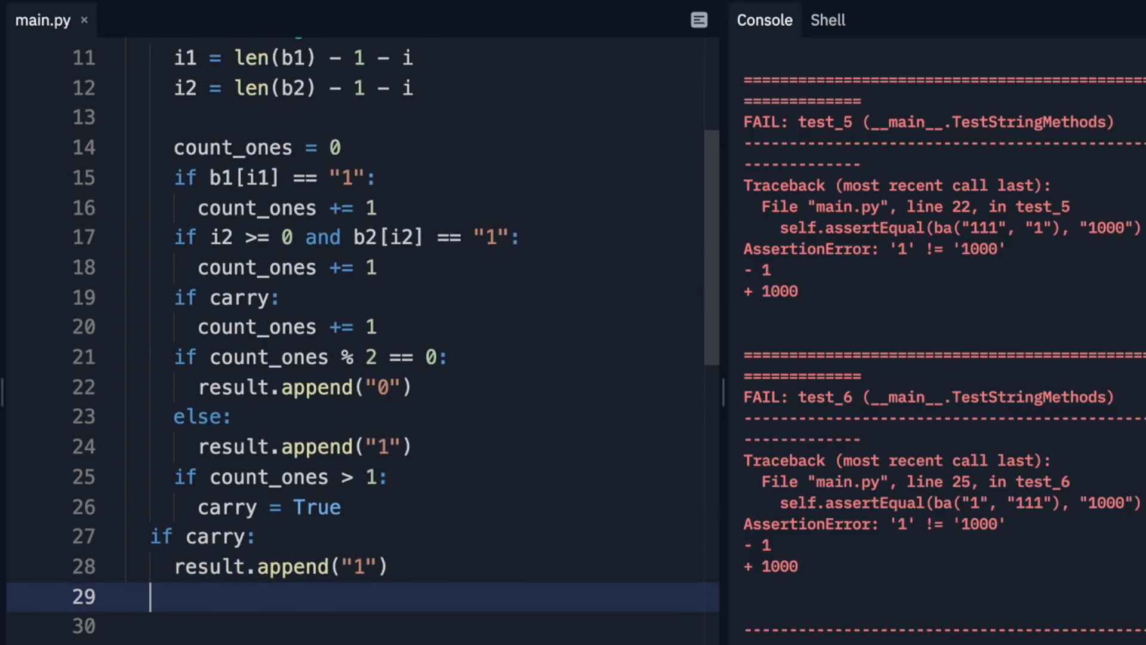
# Step: Reverse result and return "".join(result) as the output string
pyautogui.write('resul.t')
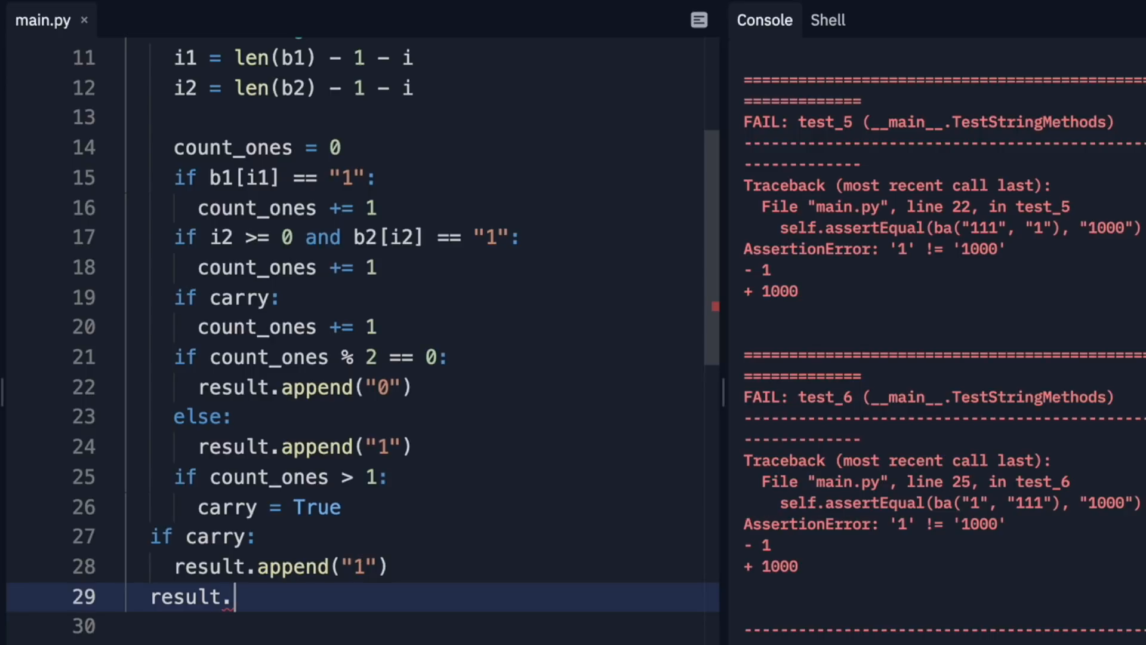
pyautogui.write('reverse')
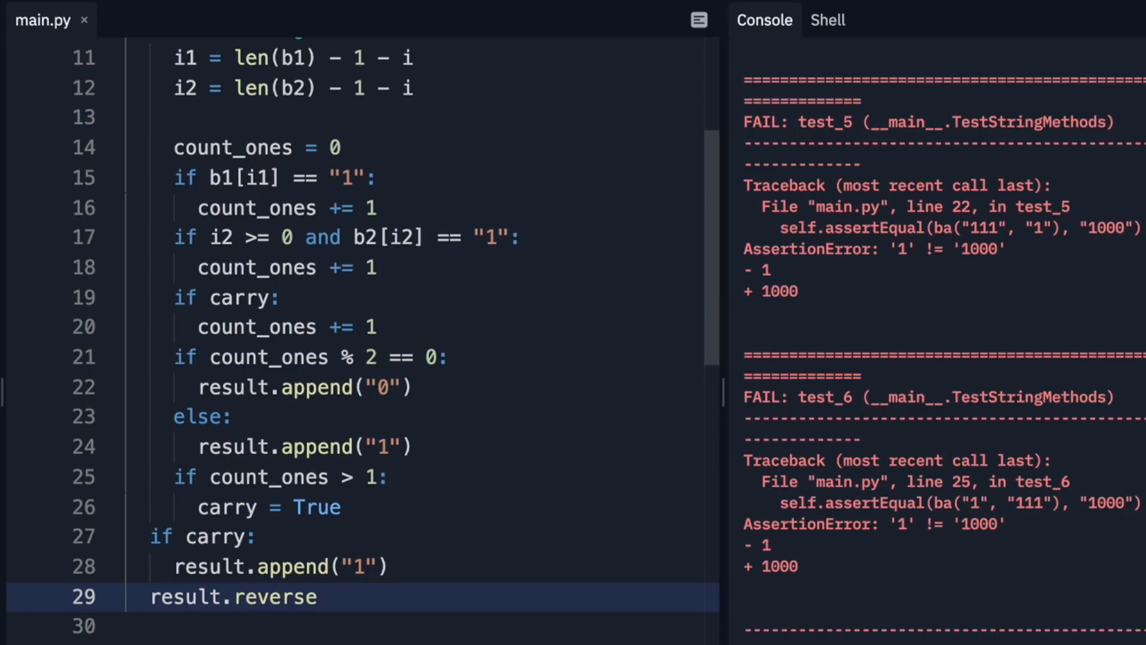
pyautogui.write('()')
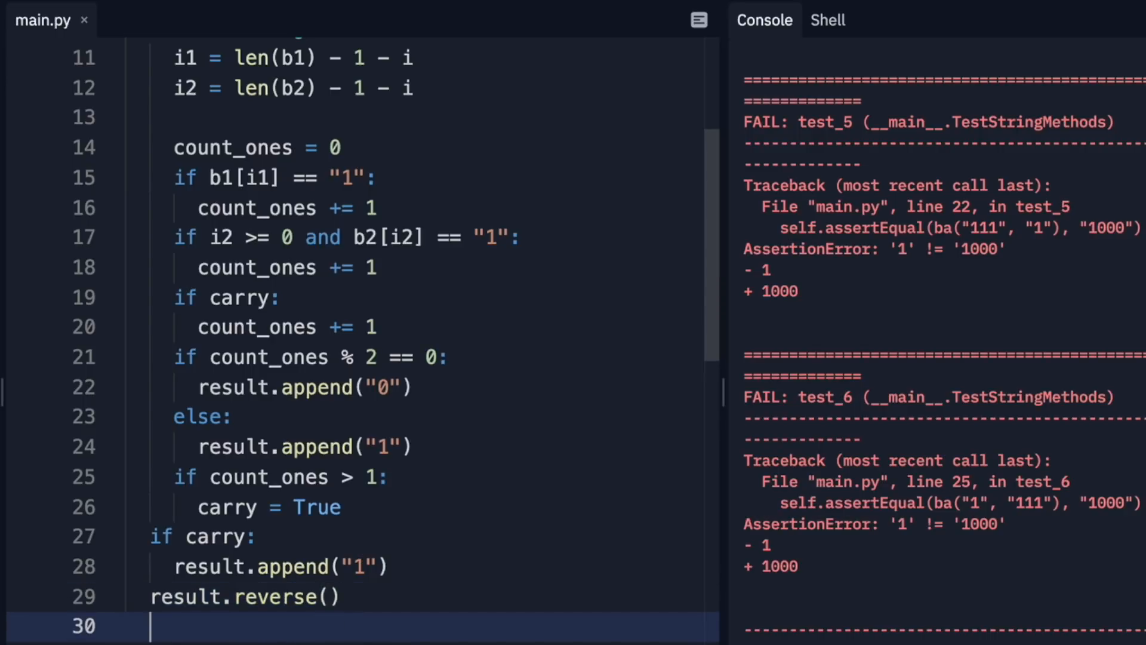
pyautogui.write('""')
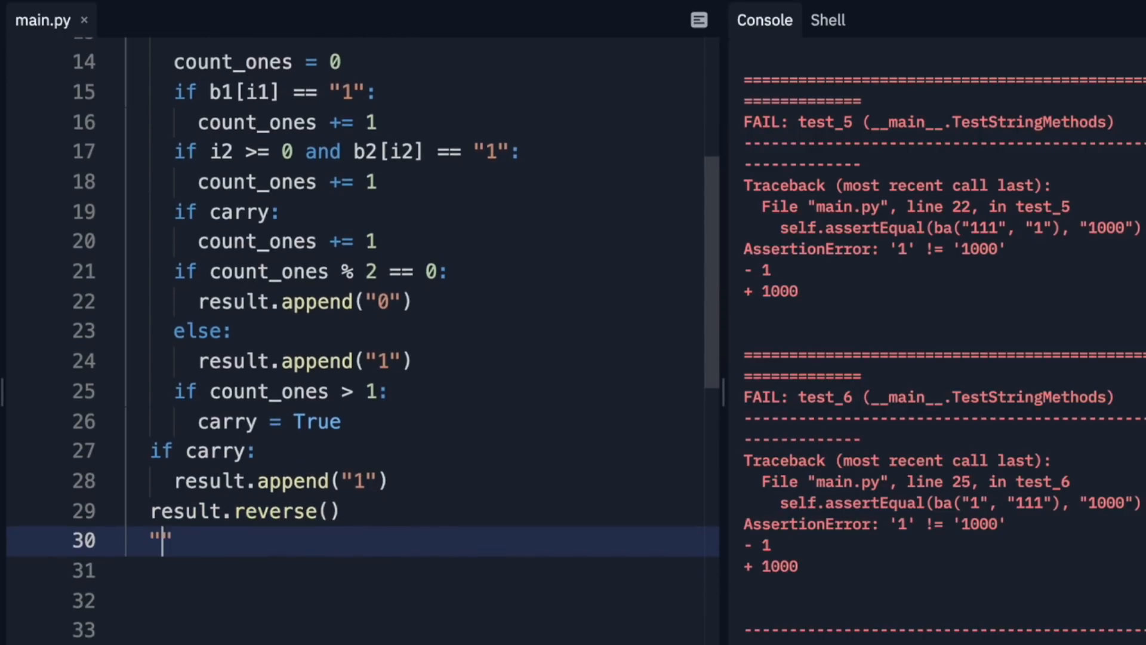
pyautogui.write('.')
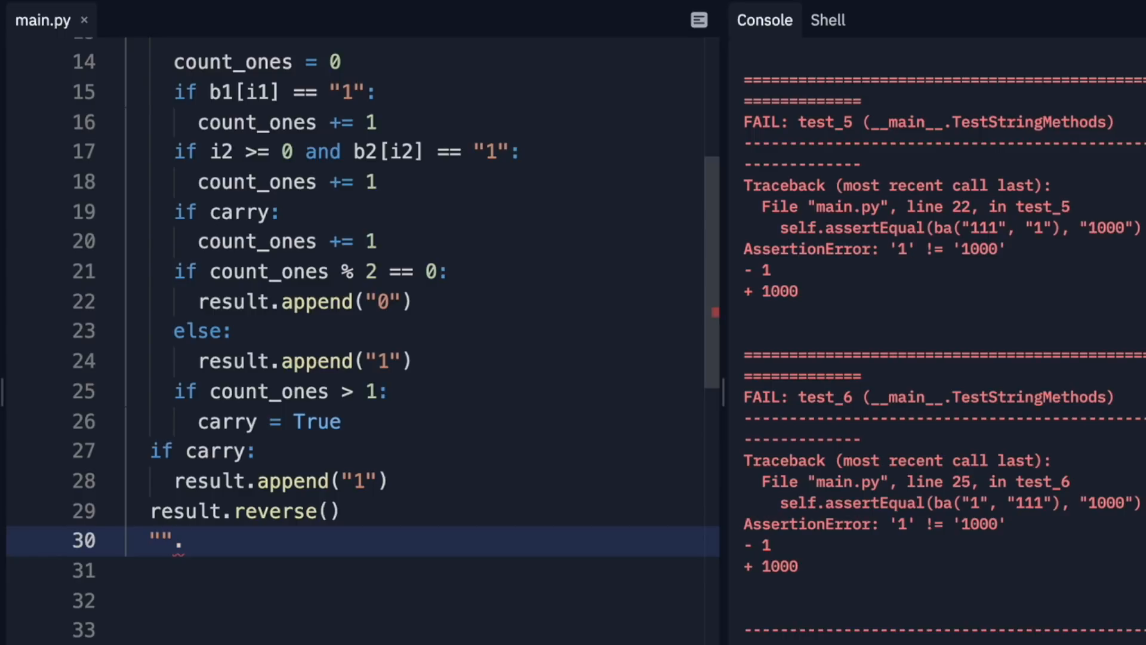
pyautogui.click(185, 540)
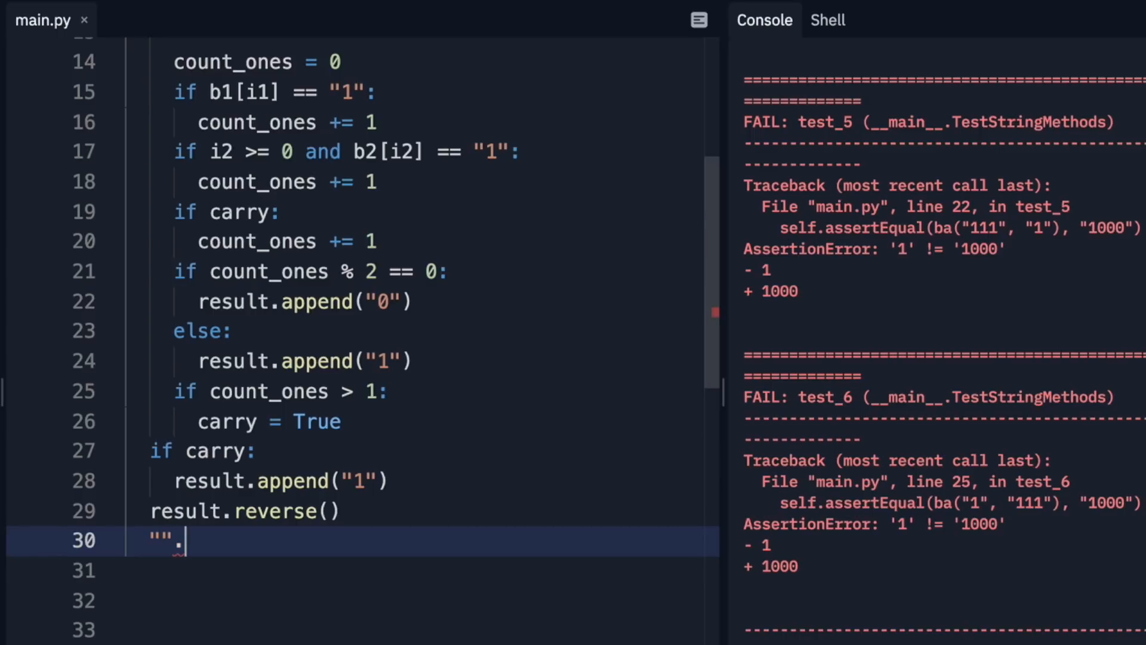
pyautogui.write('join(result)')
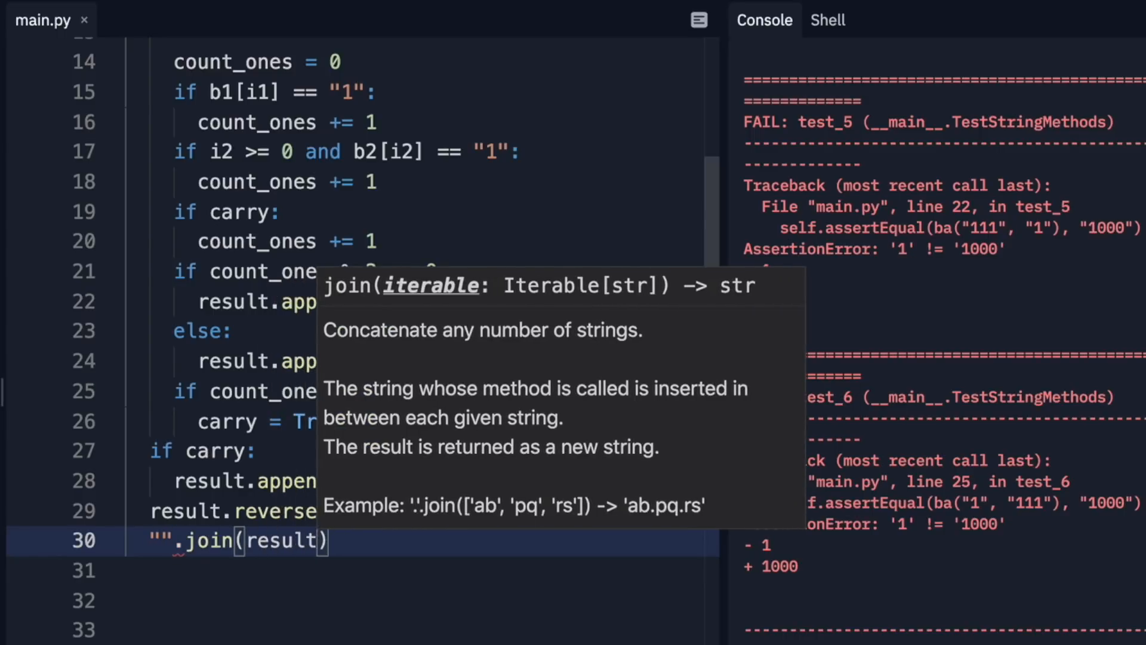
pyautogui.write('return')
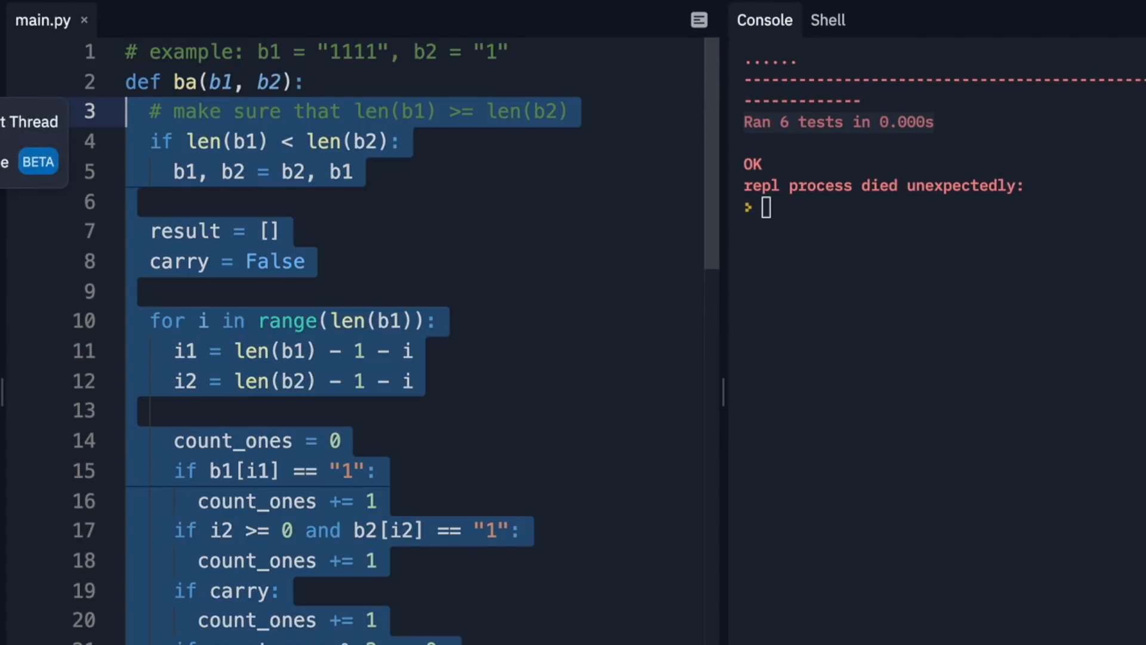
# Step: Replace the whole ba body with the single line return "1"
pyautogui.write('r')
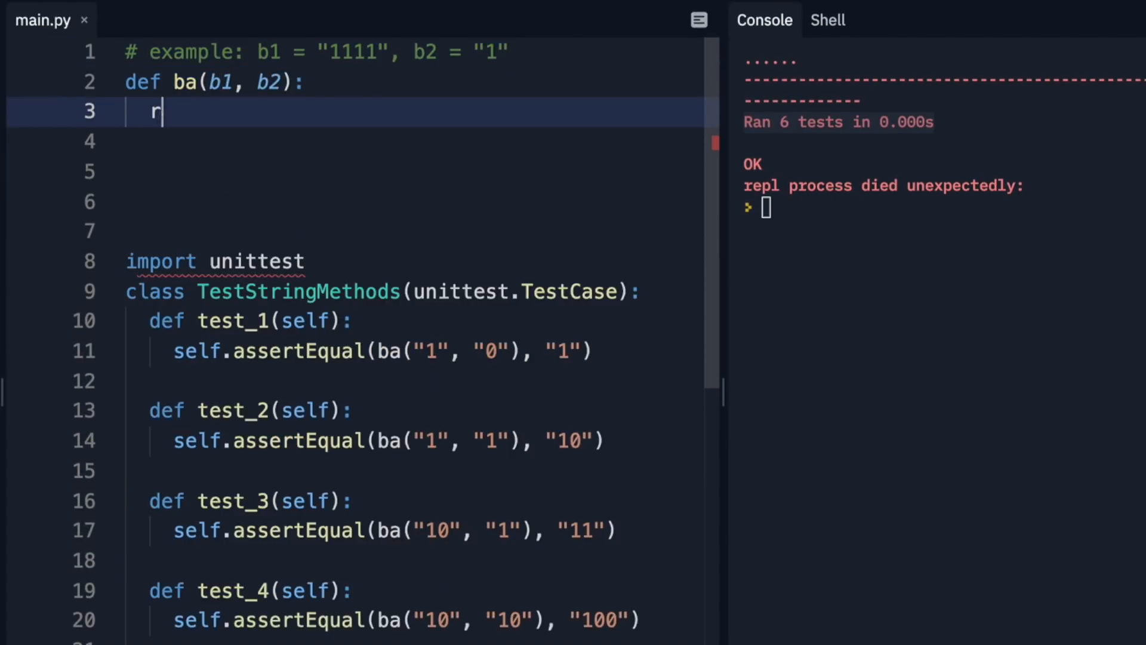
pyautogui.write('eturn "1"')
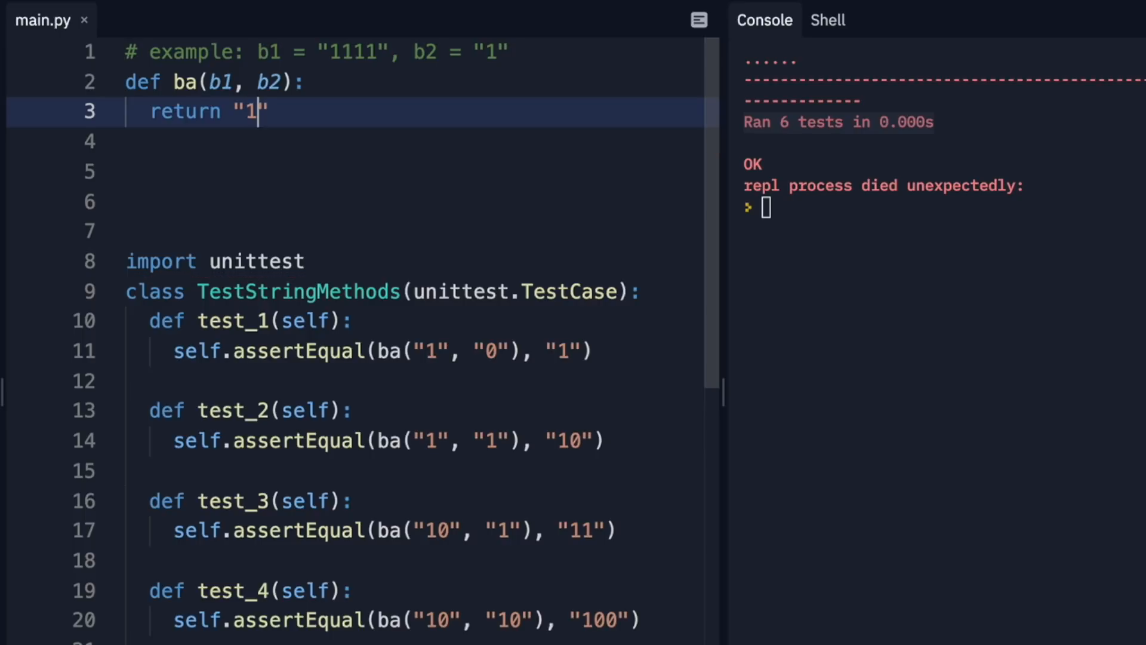